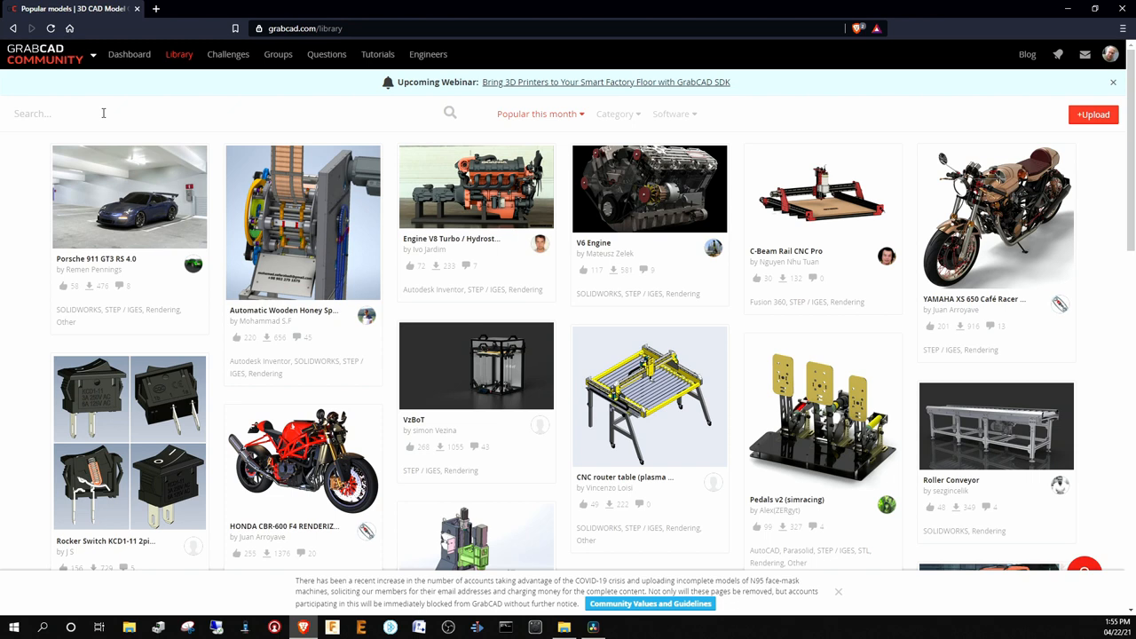
Step: Search the GrabCAD library for 'tc2030' and open the TAG-Connect TC2030 Pliers result
type("tc2030")
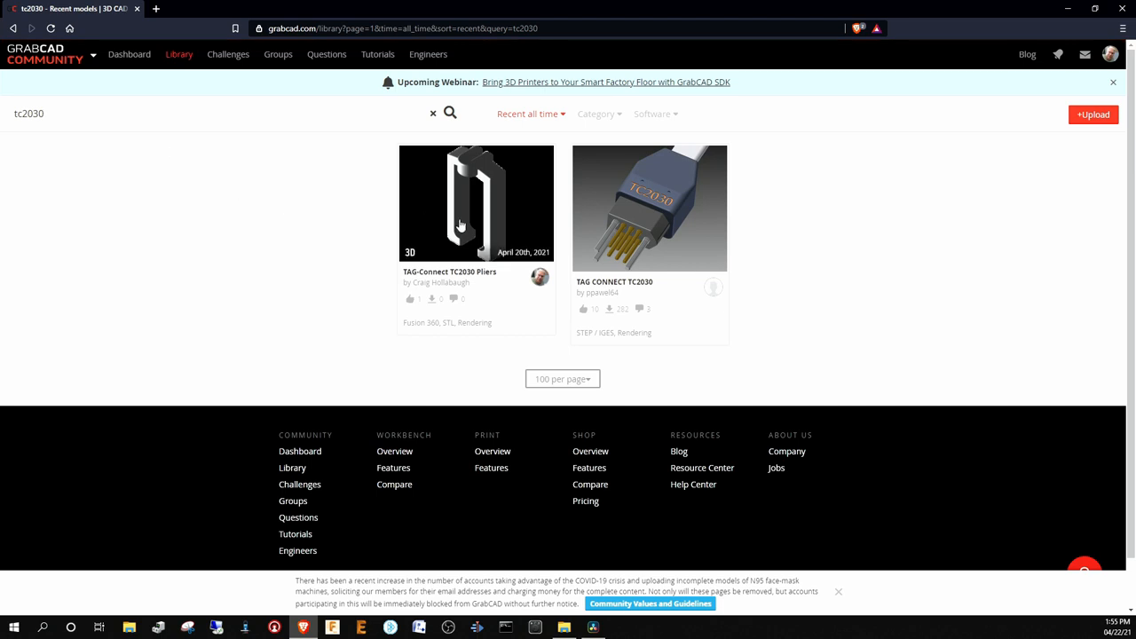
left_click(476, 202)
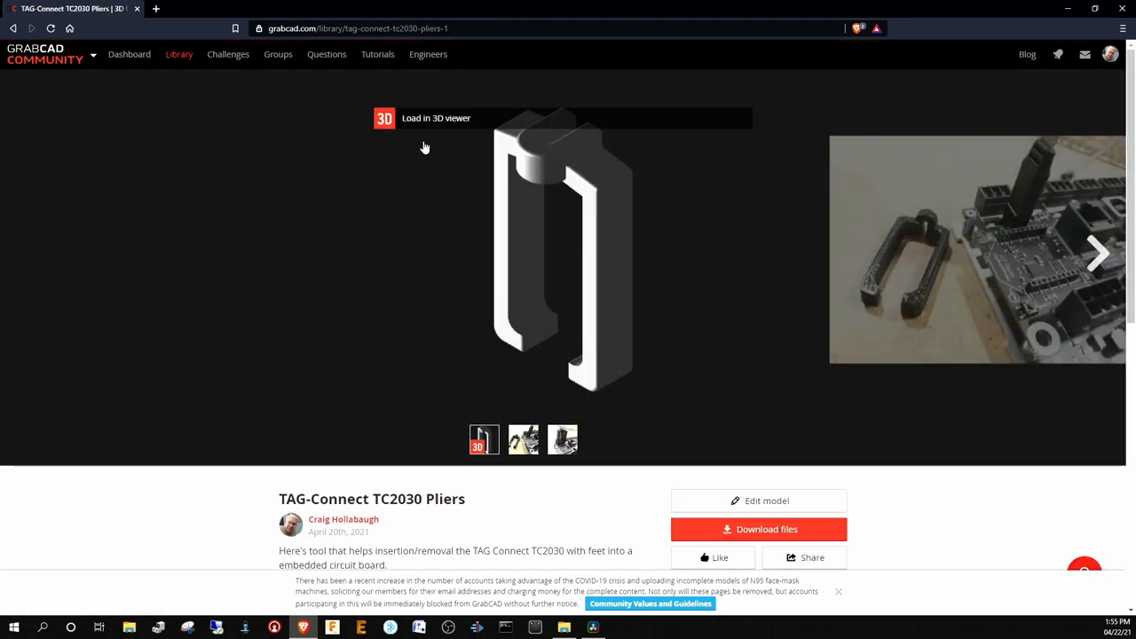
left_click(437, 118)
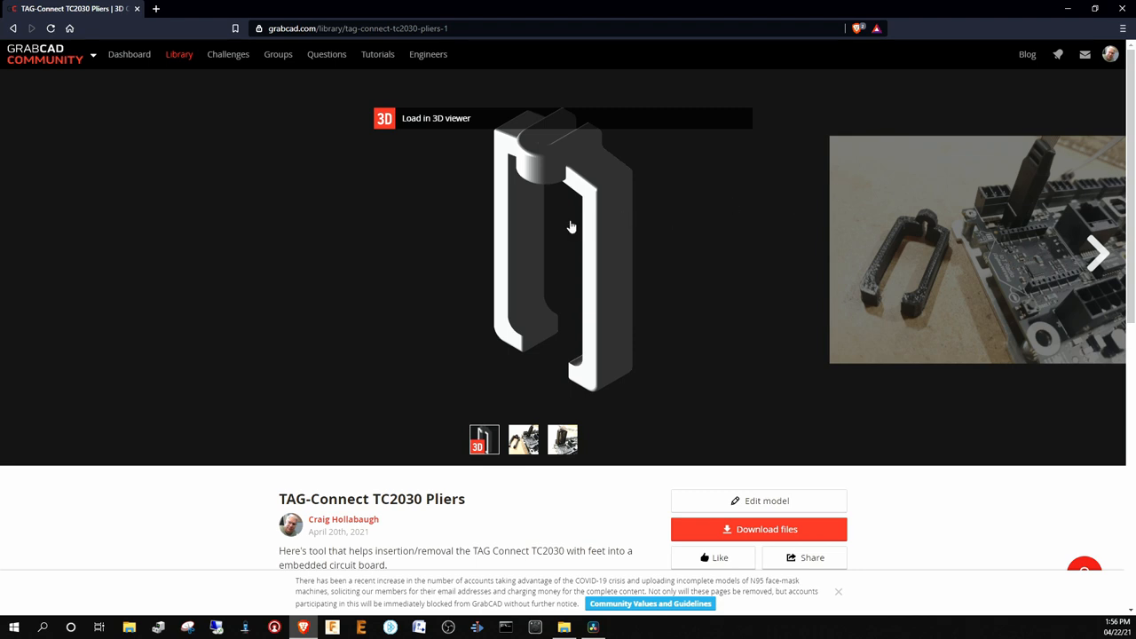
left_click(561, 249)
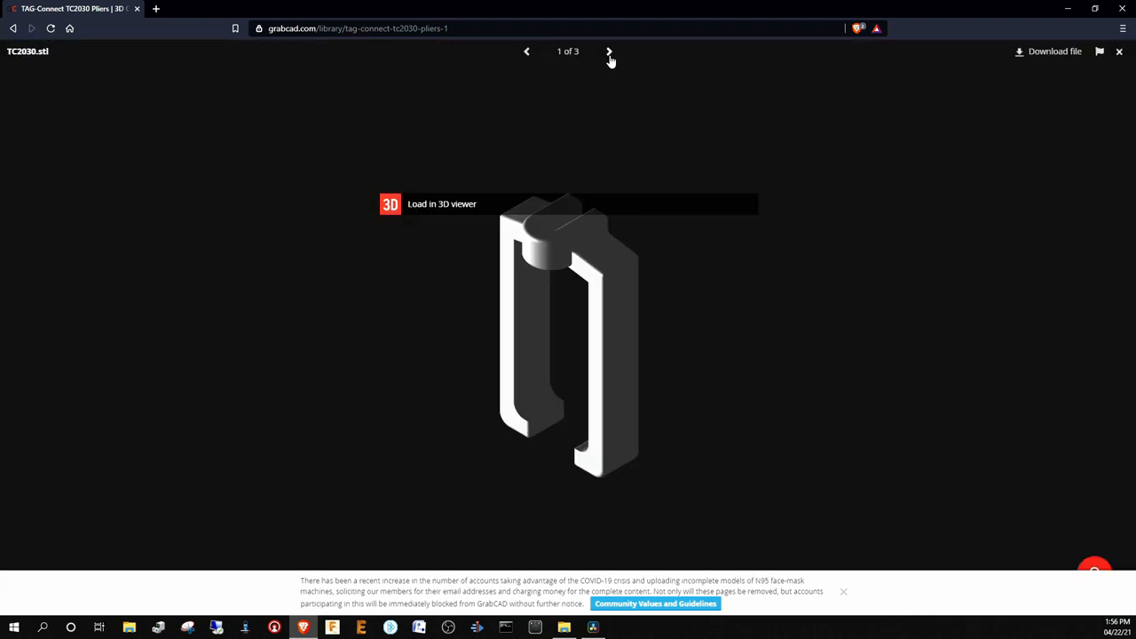
left_click(609, 52)
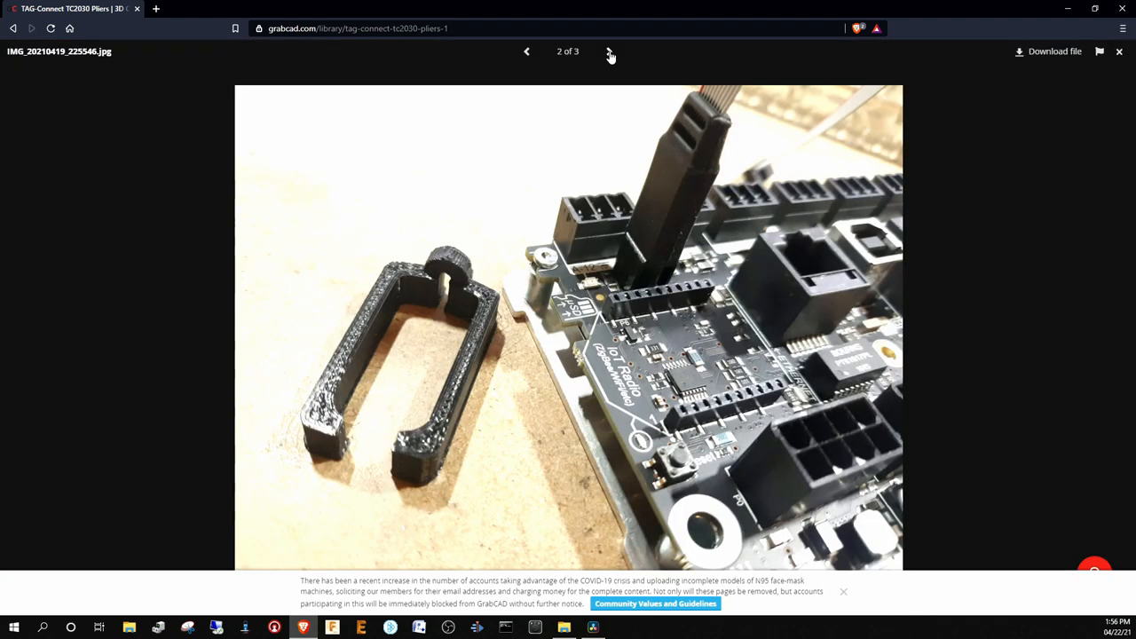
left_click(610, 52)
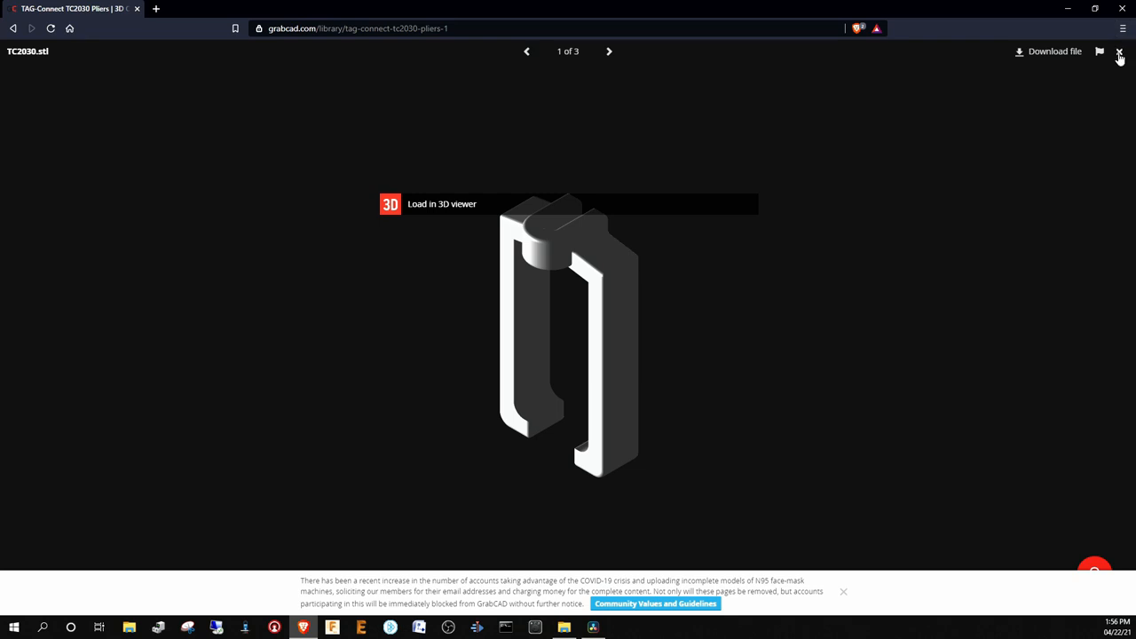
left_click(1119, 52)
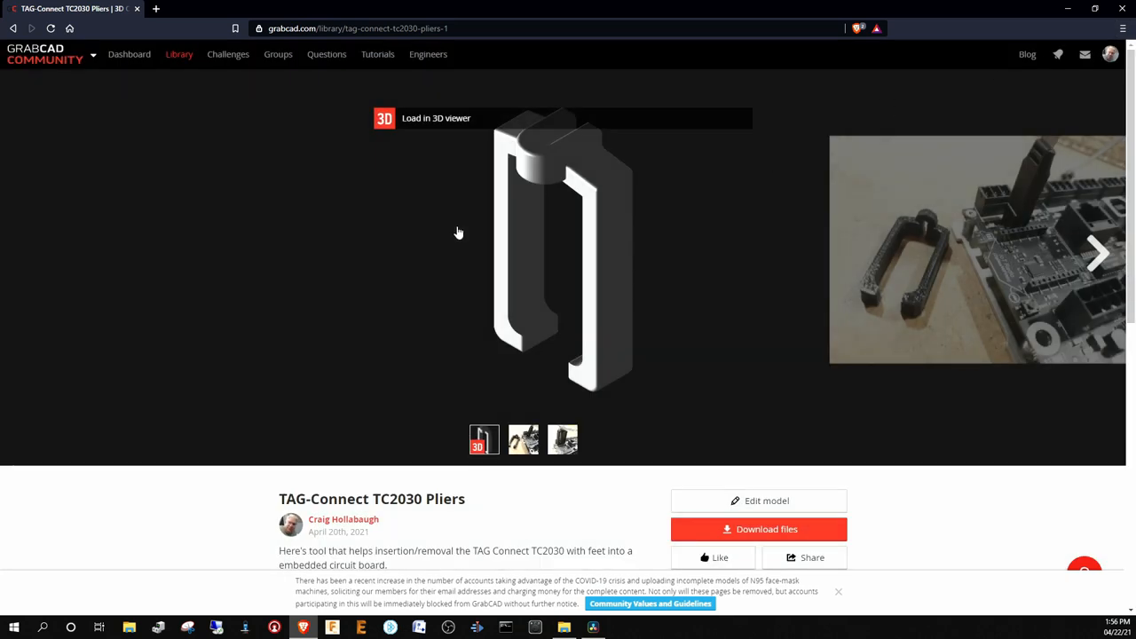
scroll("down", 3)
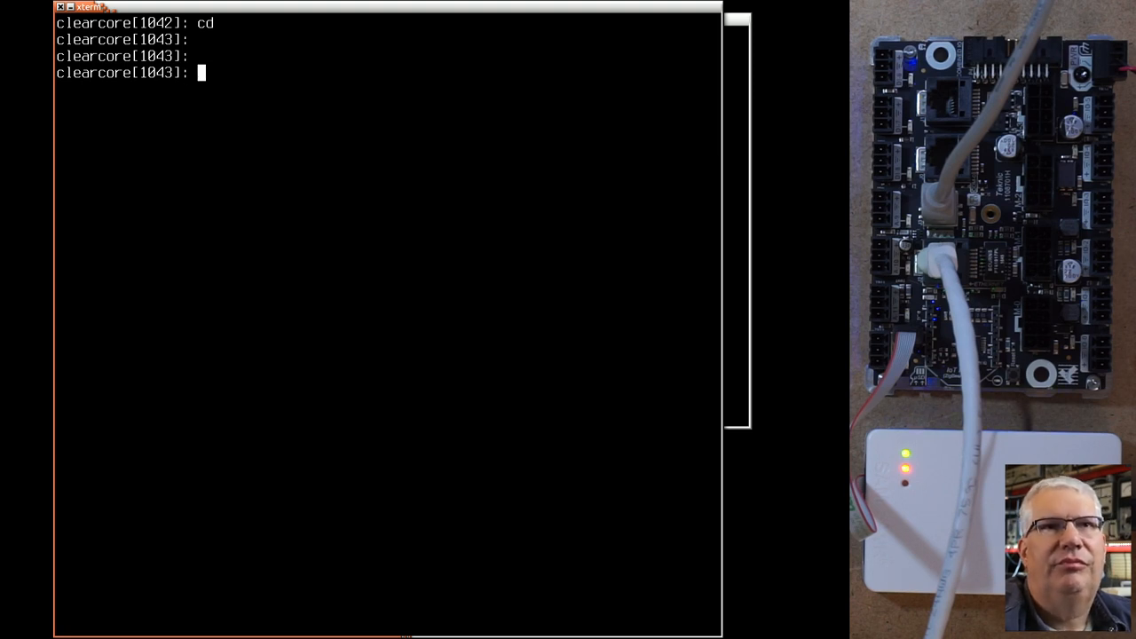
Step: Clone the clearcore_projects repository from shell history and enter its folder
type("clo")
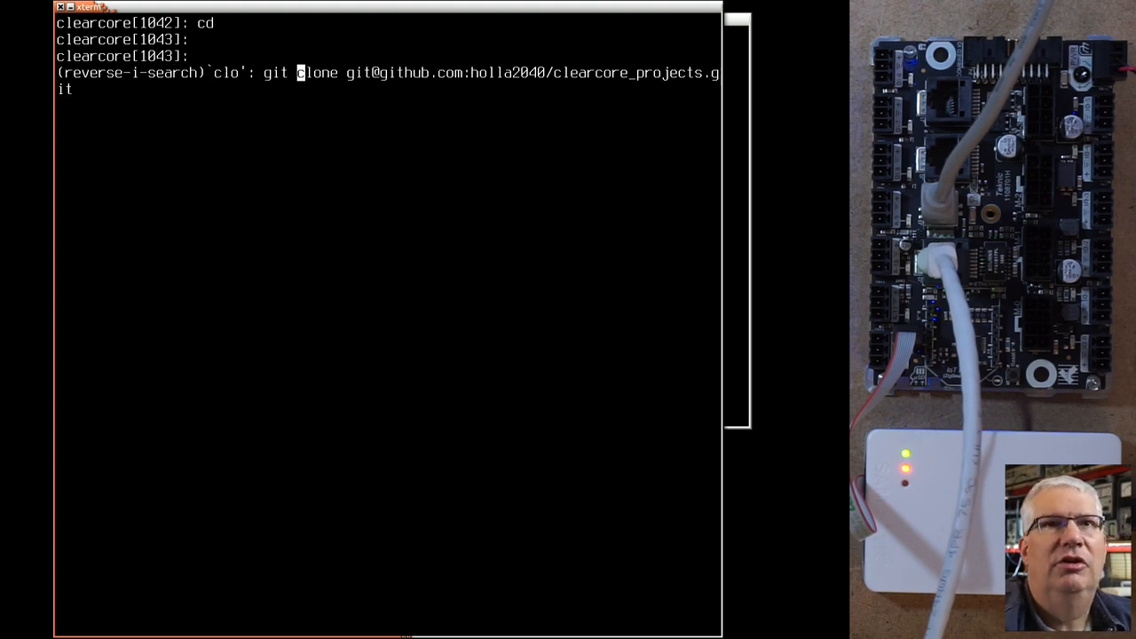
type("n")
type("cd")
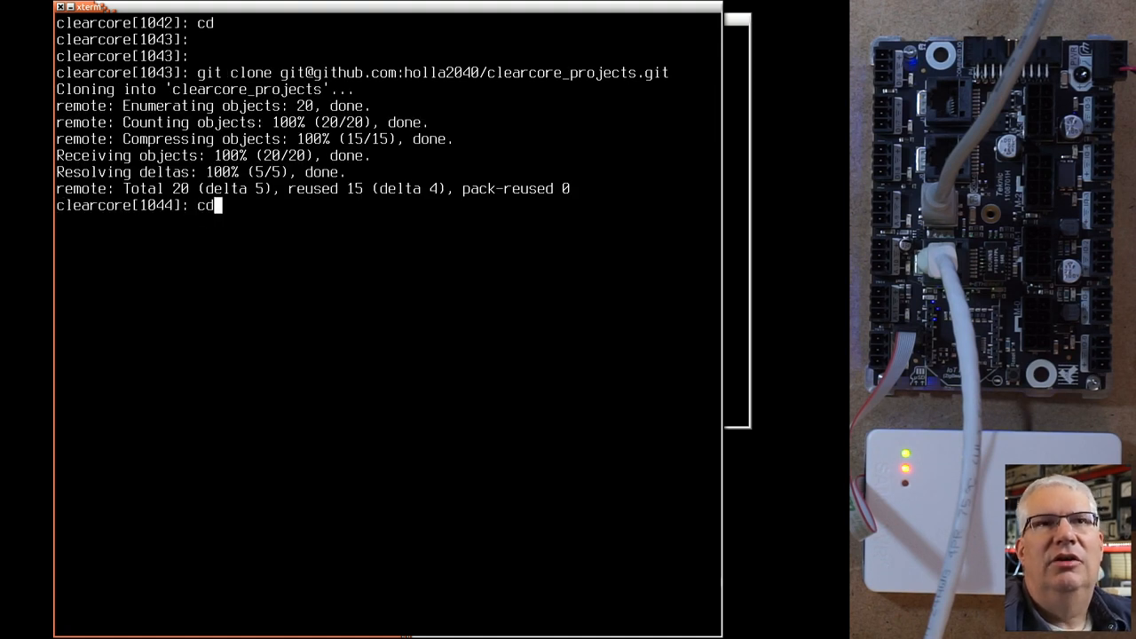
type("clearcore_projects/")
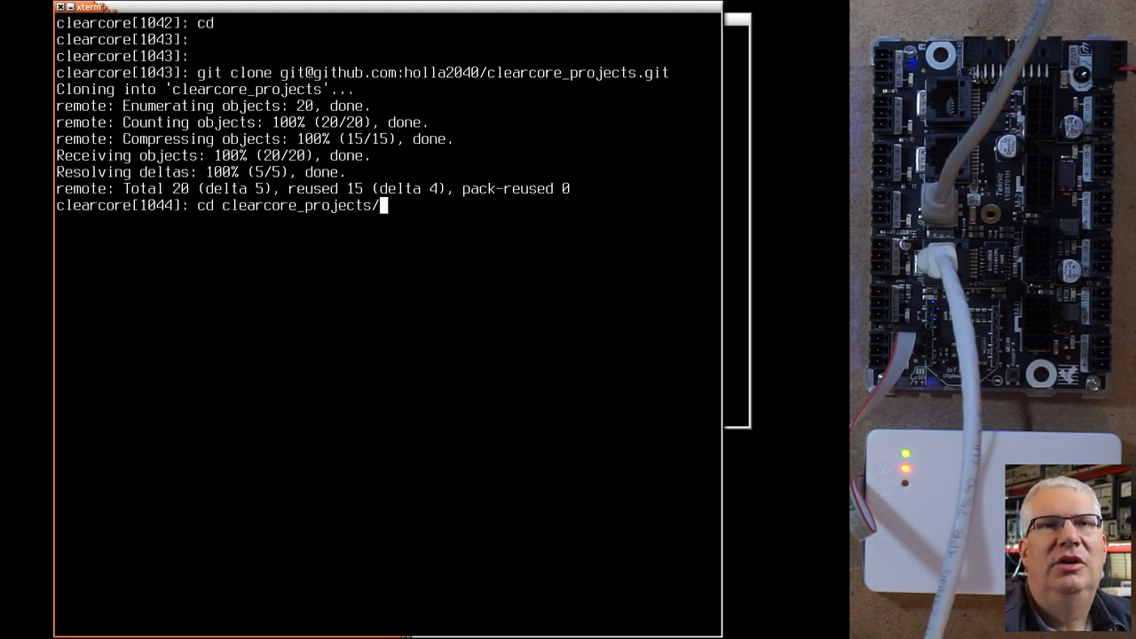
type("learcore[1045]: l")
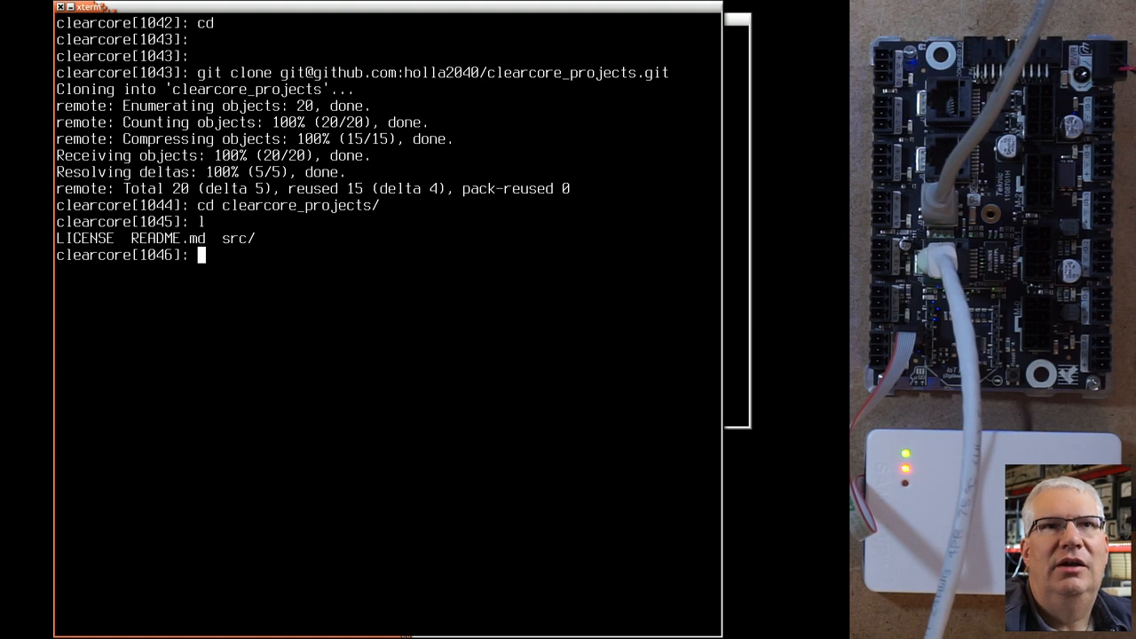
Step: Move into src/blink, listing files along the way, and open its Makefile in vim
type("cd src/")
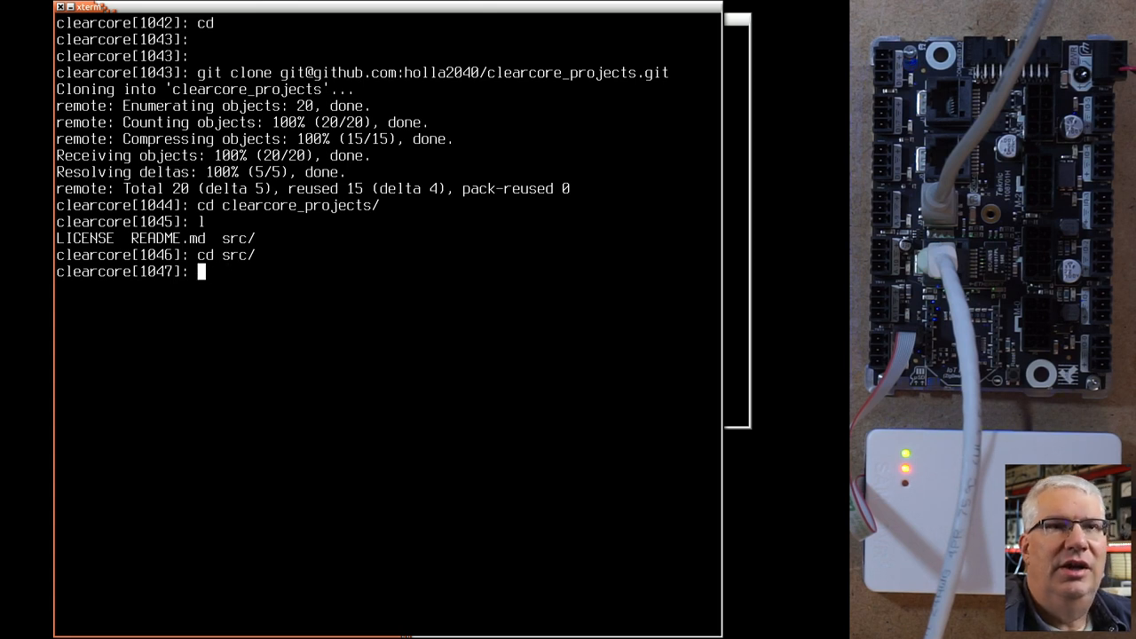
type("ls")
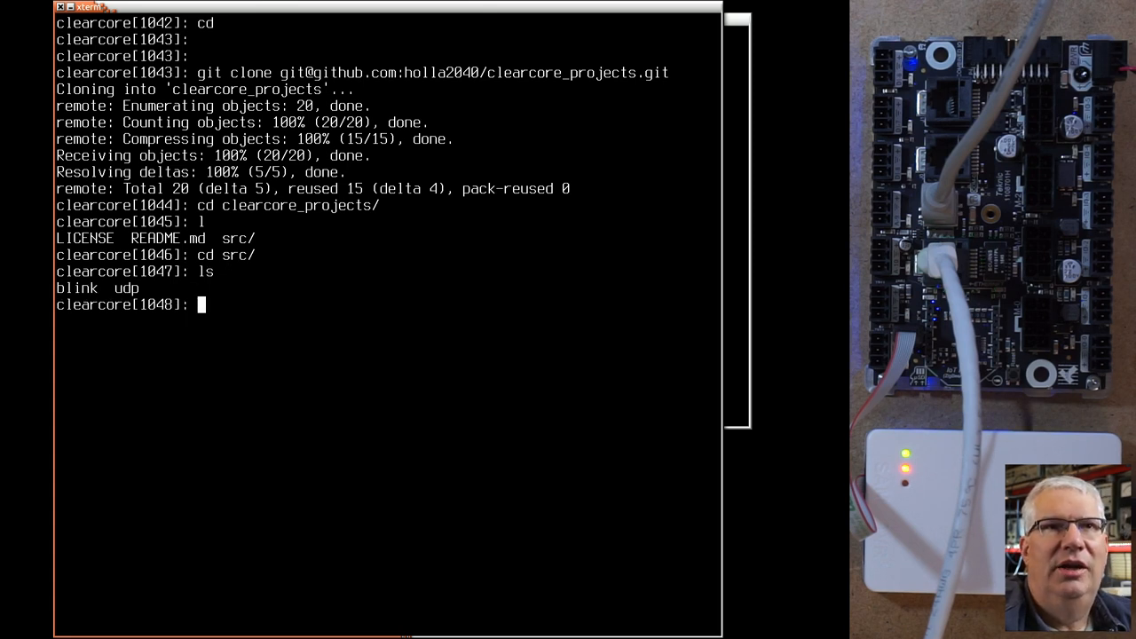
type("cd c")
type("l")
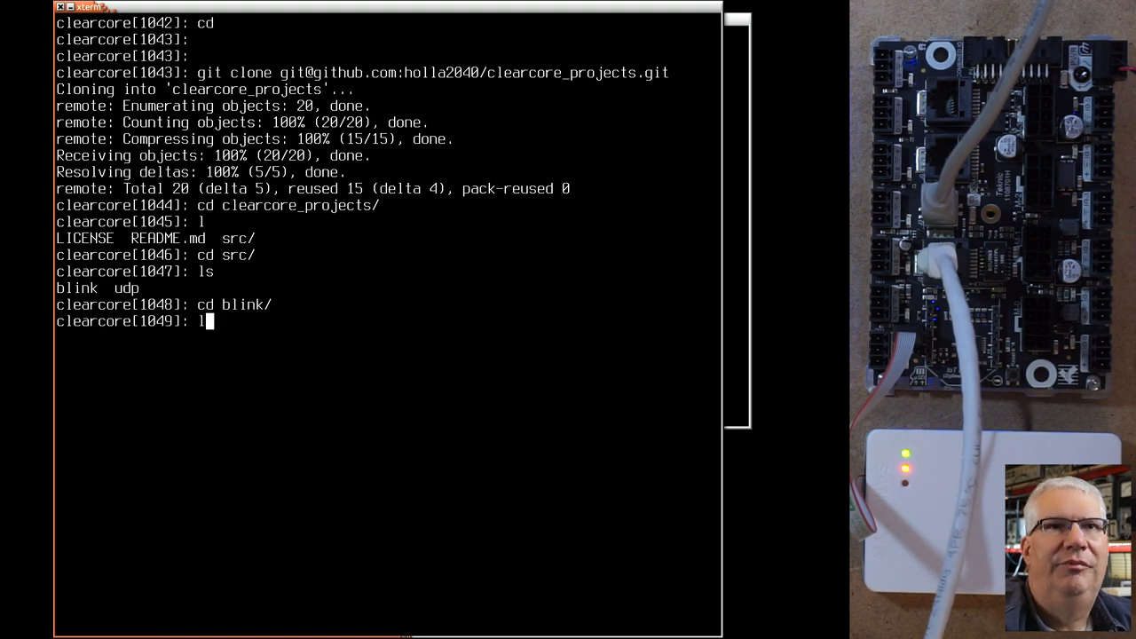
type("vi")
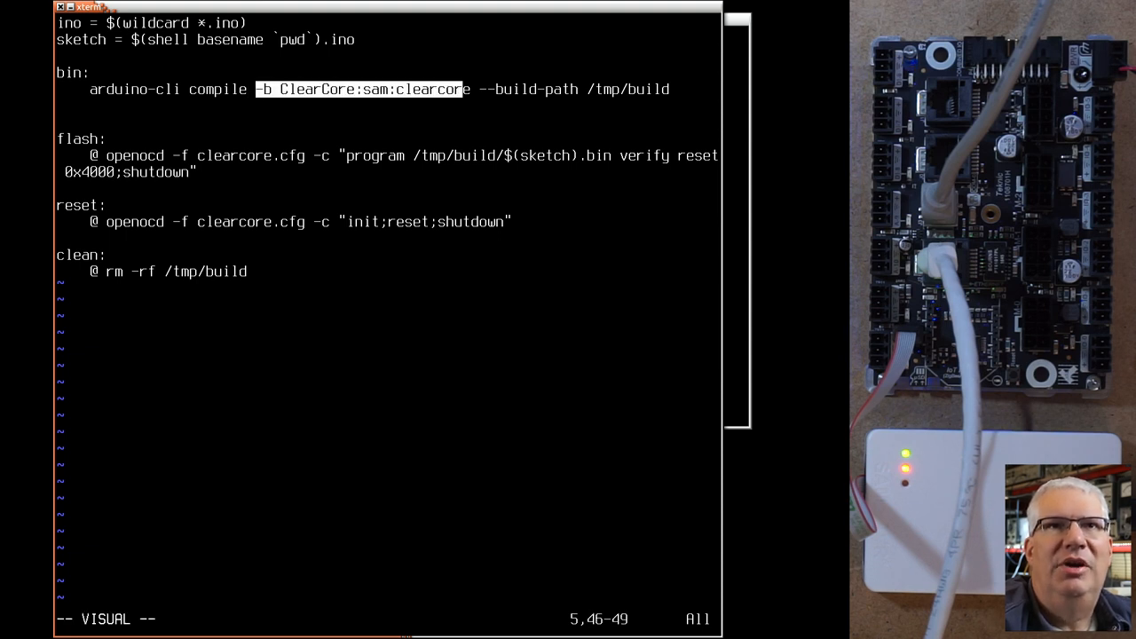
Step: Read through the blink Makefile's compile, flash, reset and clean rules, then quit vim
key("l")
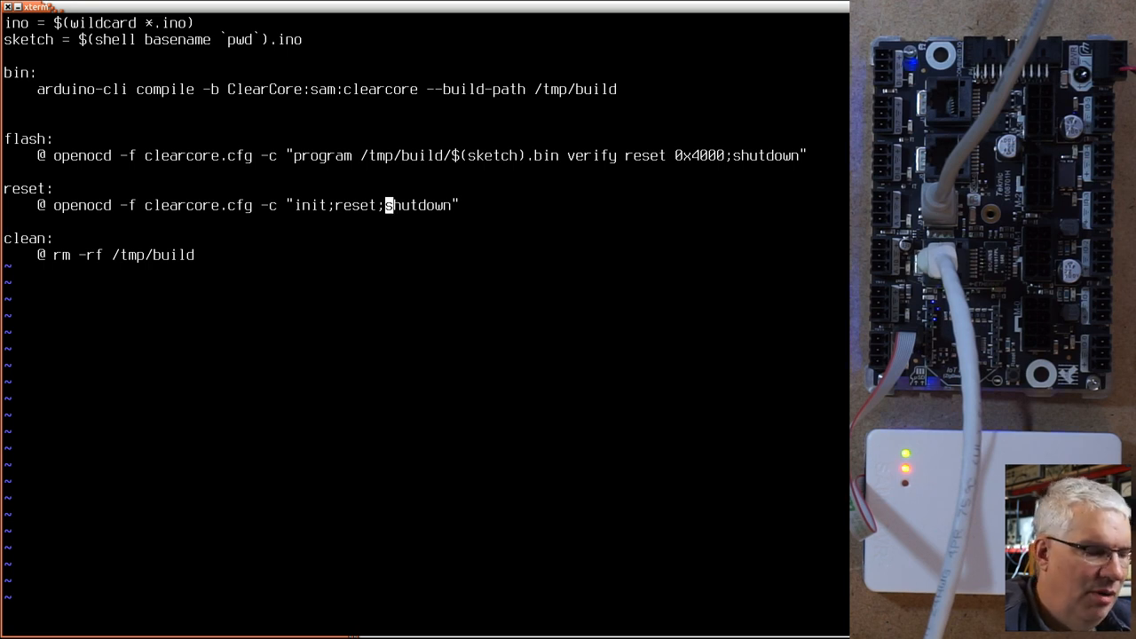
key("V")
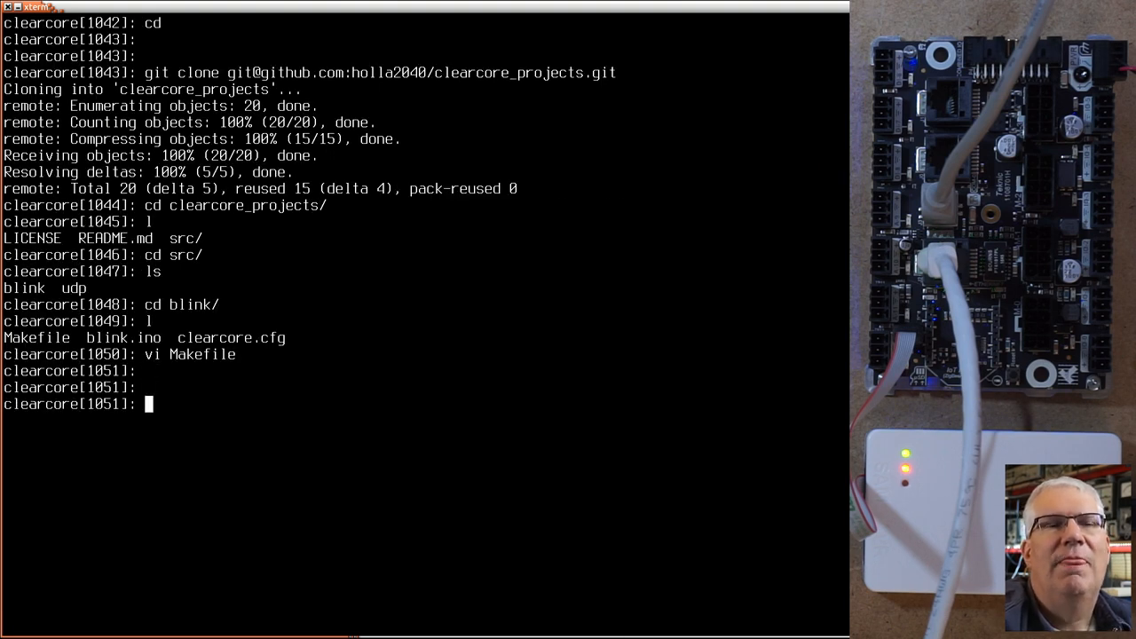
type("vi clearcore.cfg")
type("vi blink.ino")
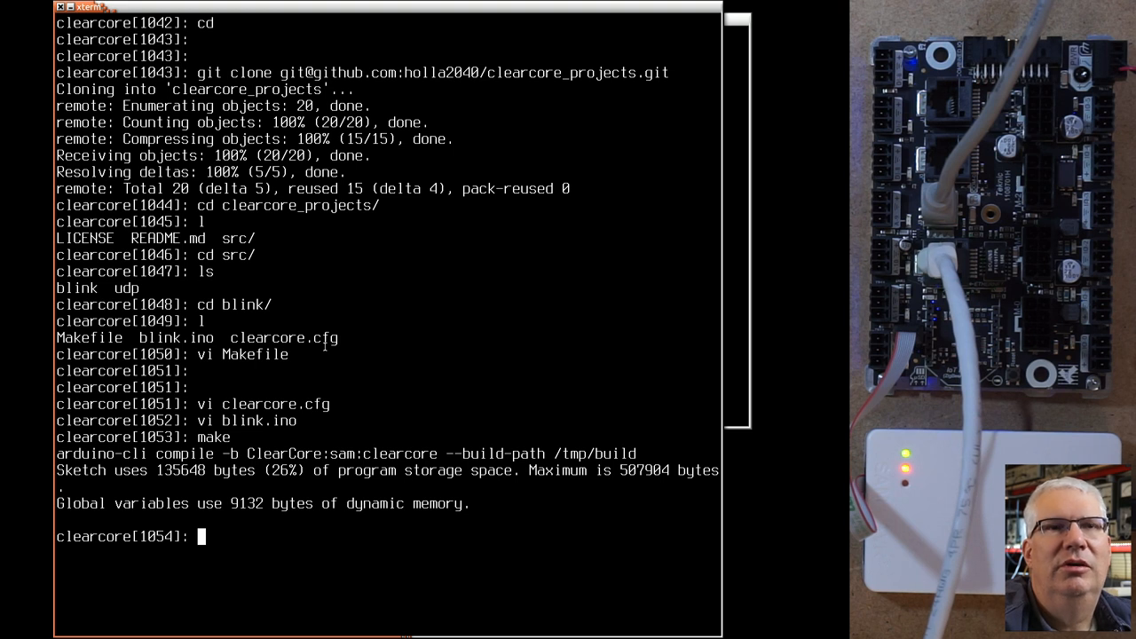
Step: Run make in the blink directory to compile the sketch with arduino-cli
type("make")
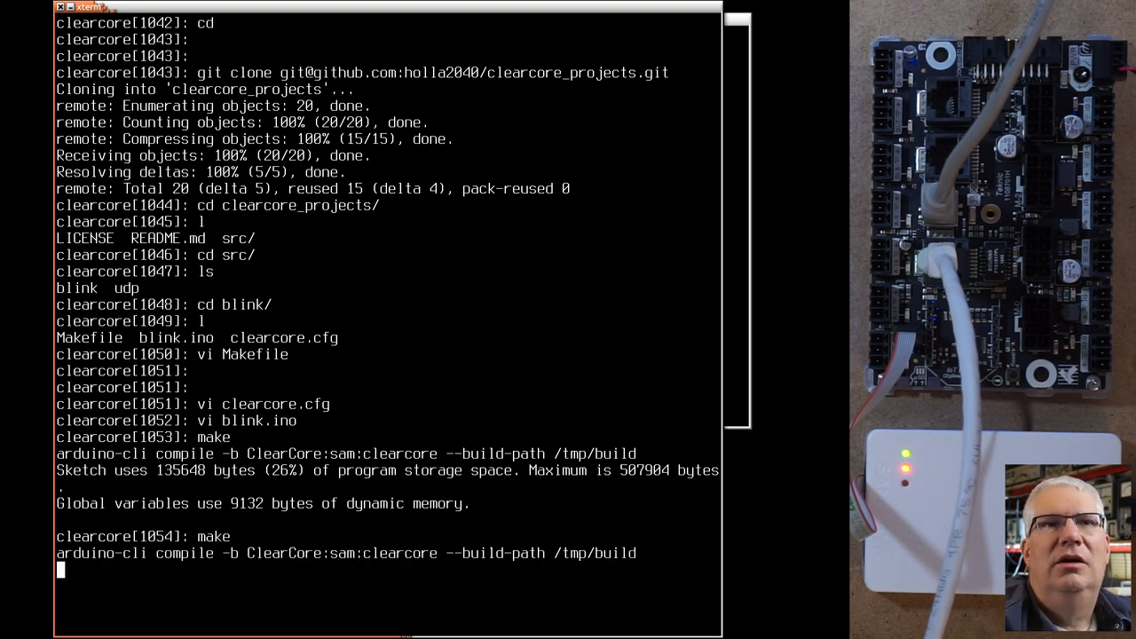
Step: Run make flash so OpenOCD programs and verifies the blink firmware on the ClearCore
key("Return")
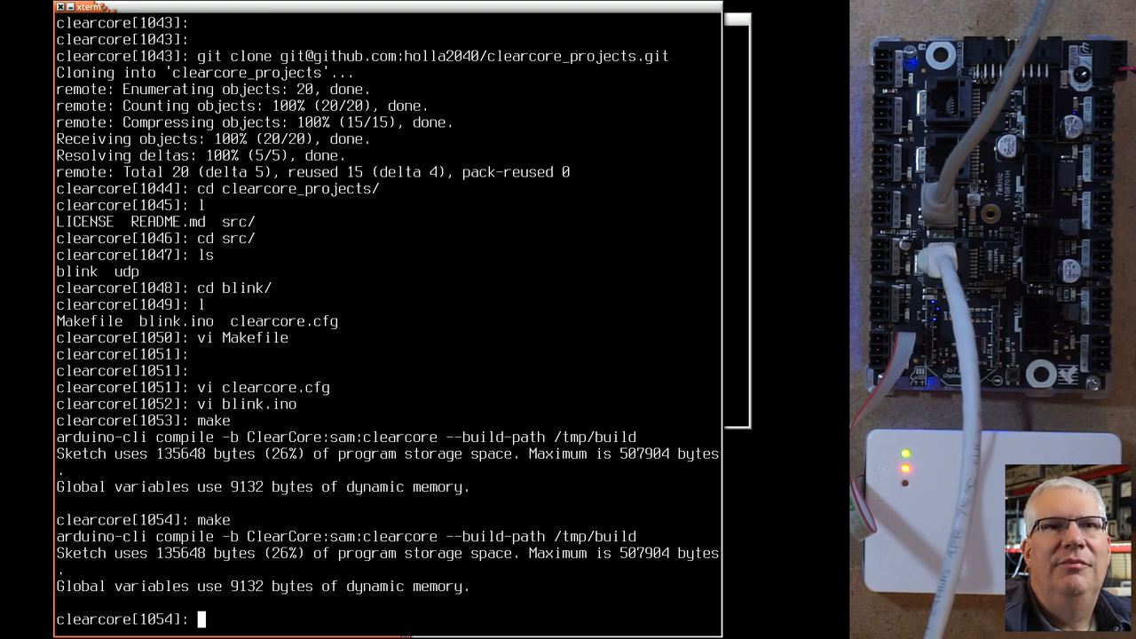
mouse_move(14, 284)
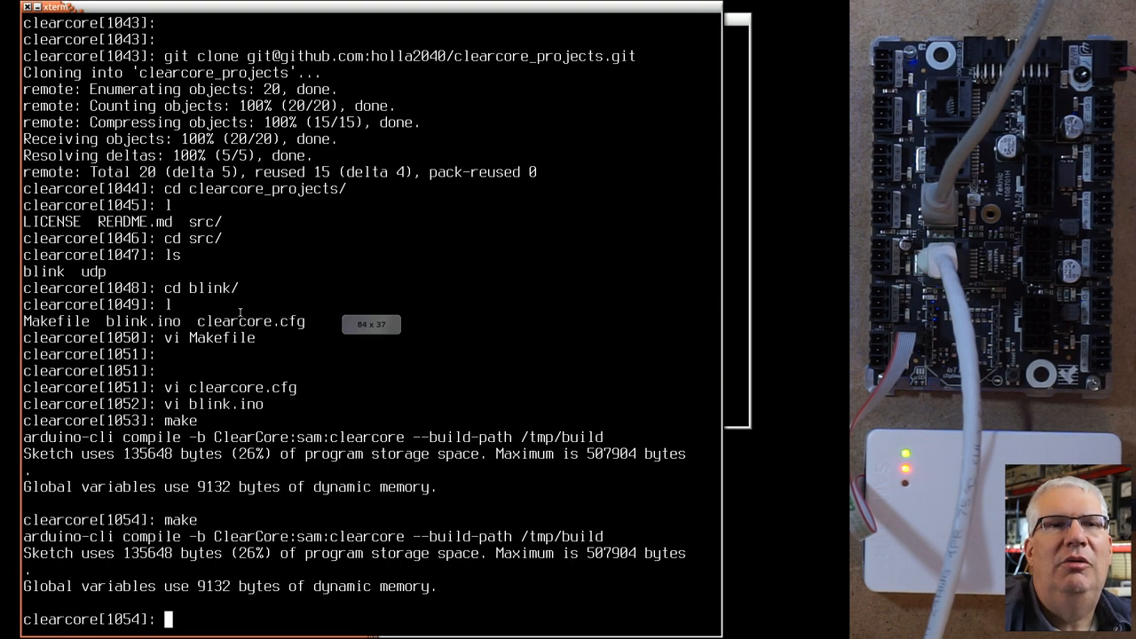
type("make flash")
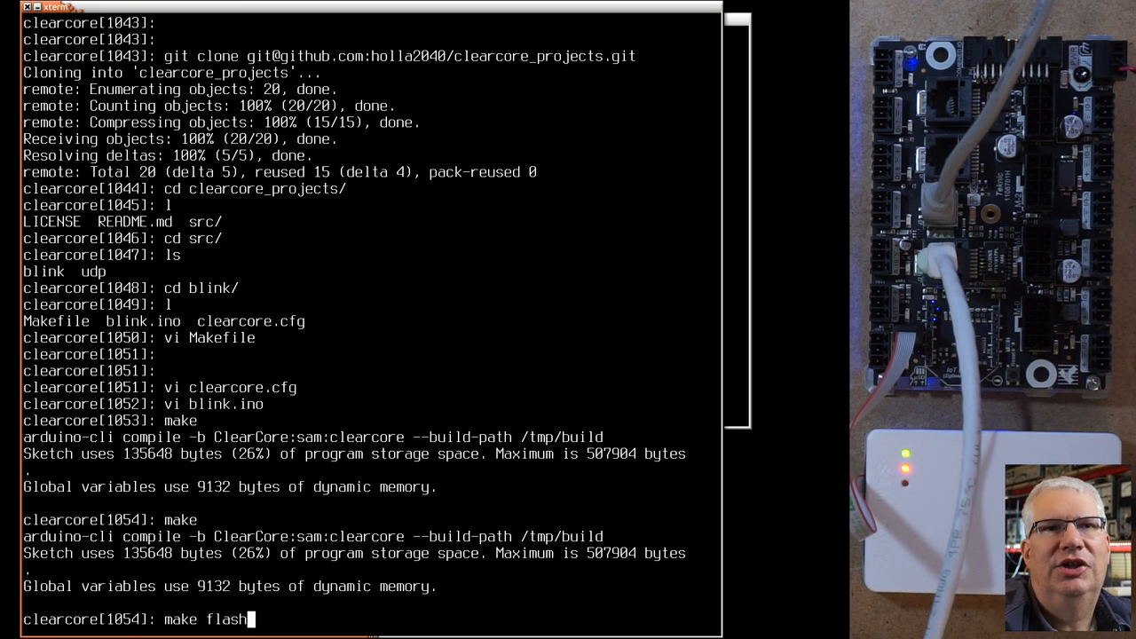
key("Return")
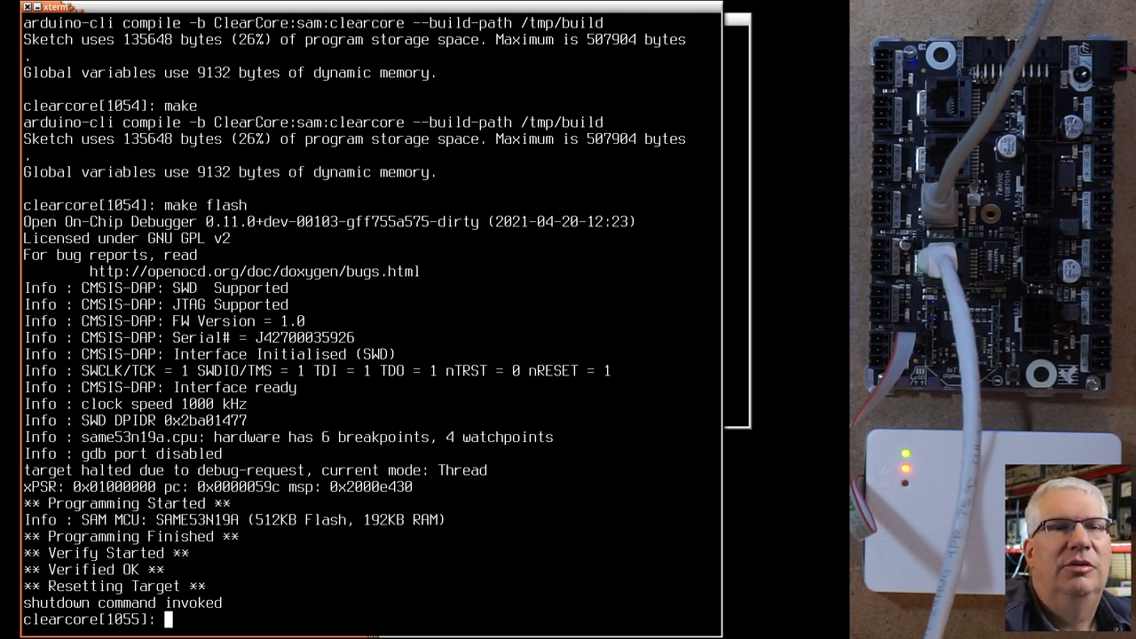
Step: Review blink.ino in vim, then rebuild the sketch with make and flash it again
type("vi")
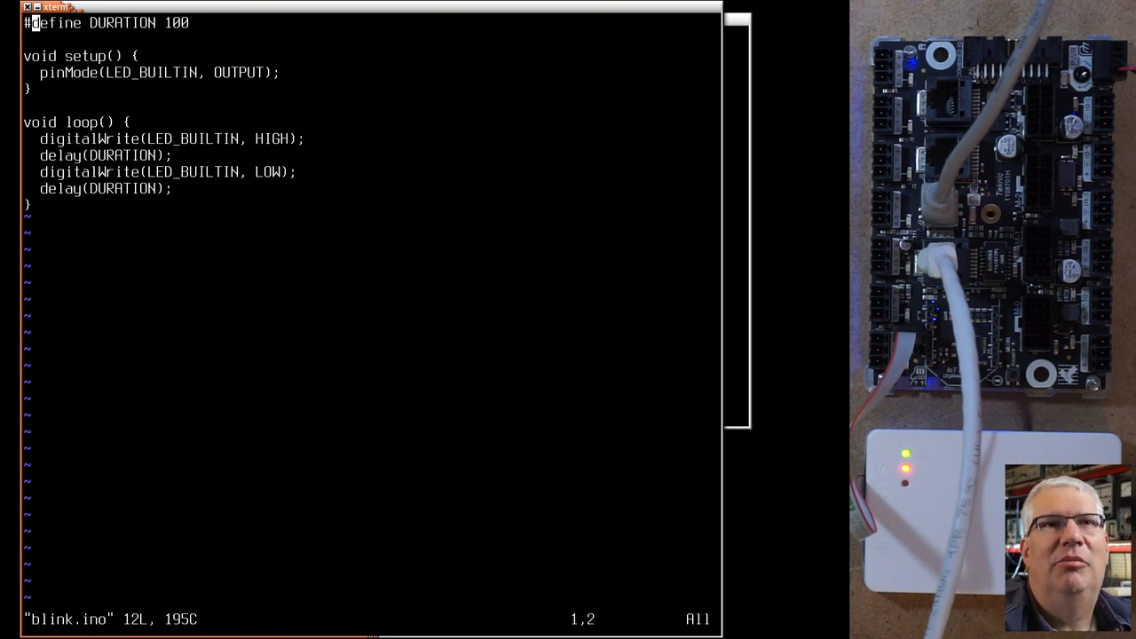
type("0")
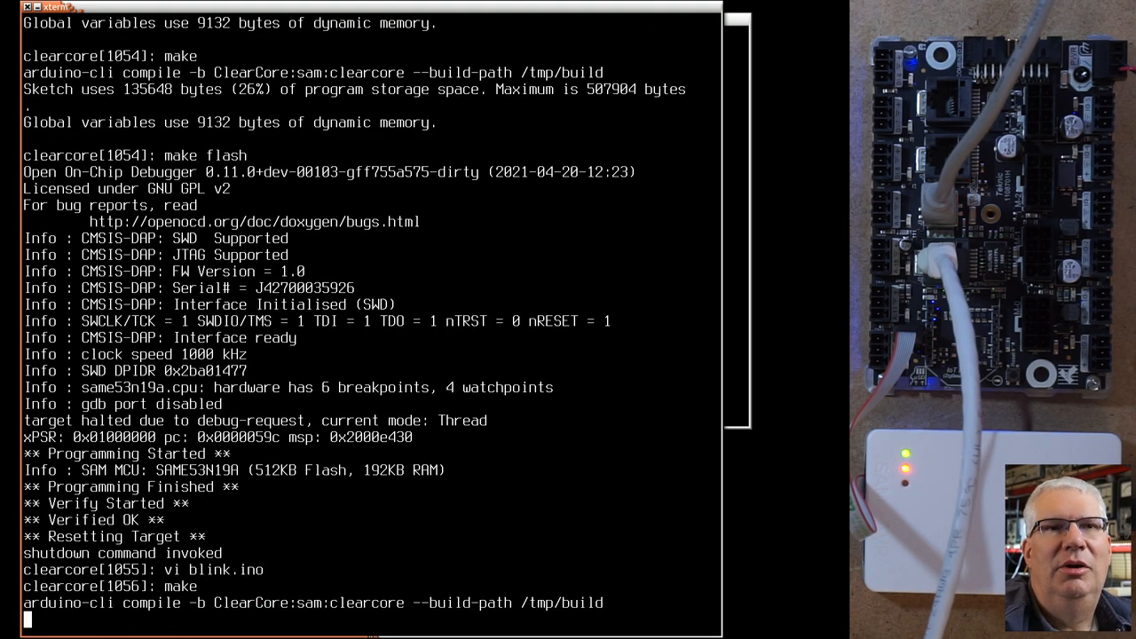
type("make flash")
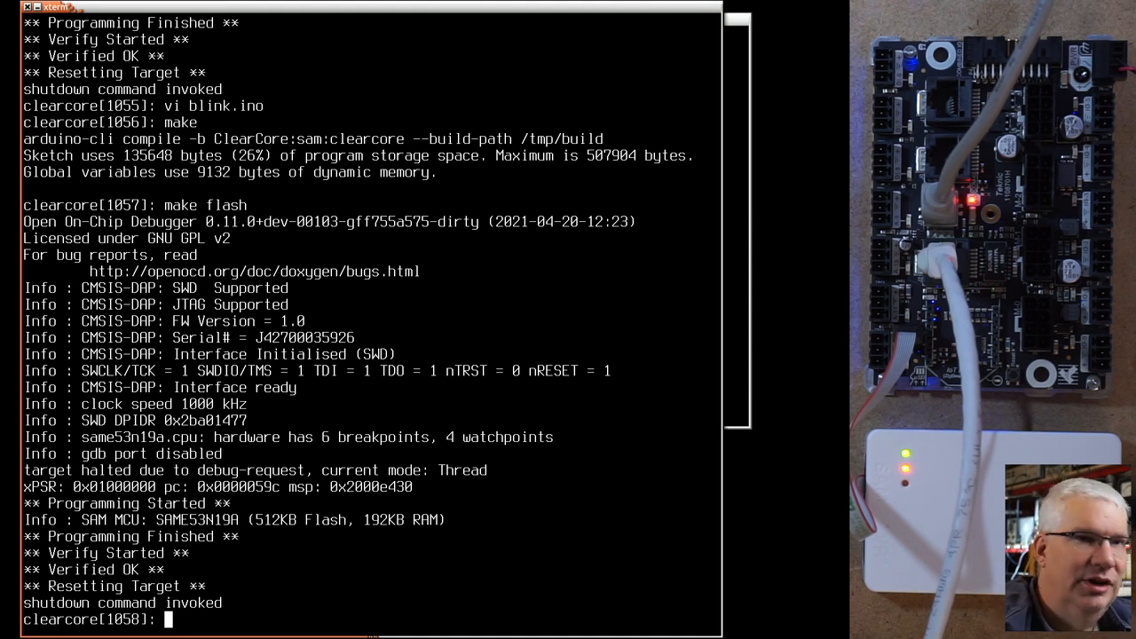
Step: Change to the udp project folder, list its files and open udp.ino in vim
type("cd ..")
type("cd udp/")
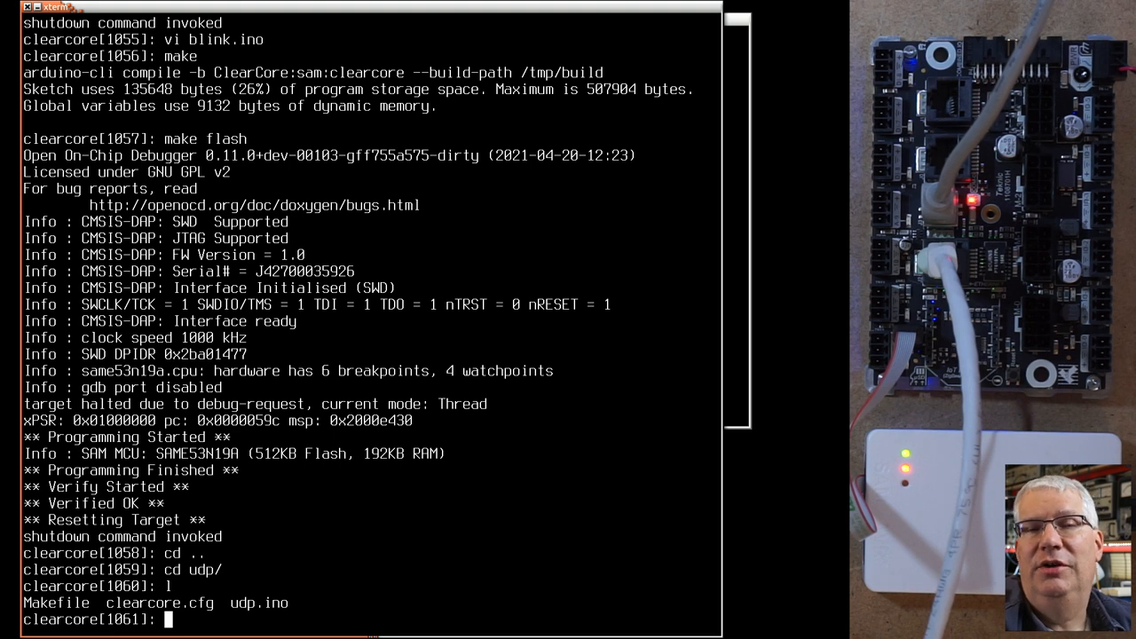
type("vi udp.ino")
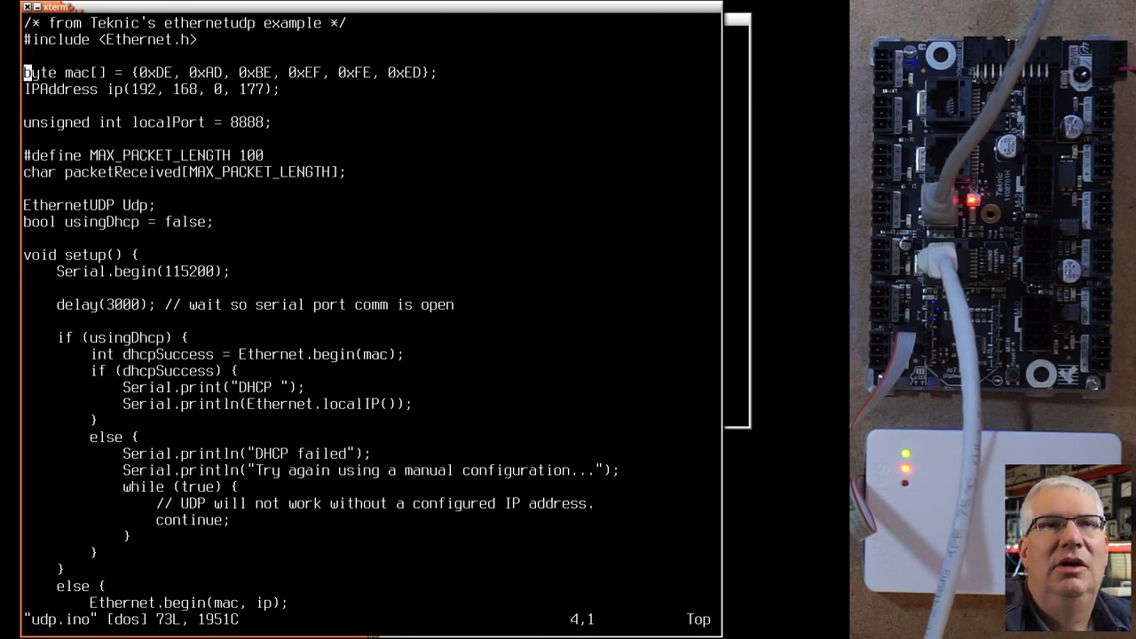
key("V")
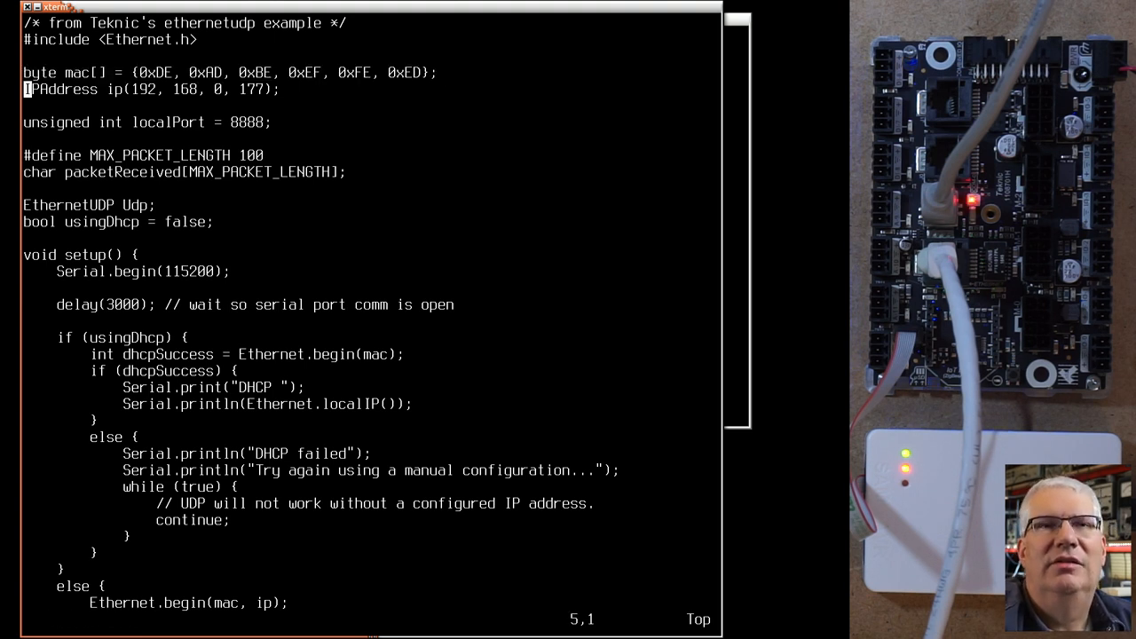
key("Up")
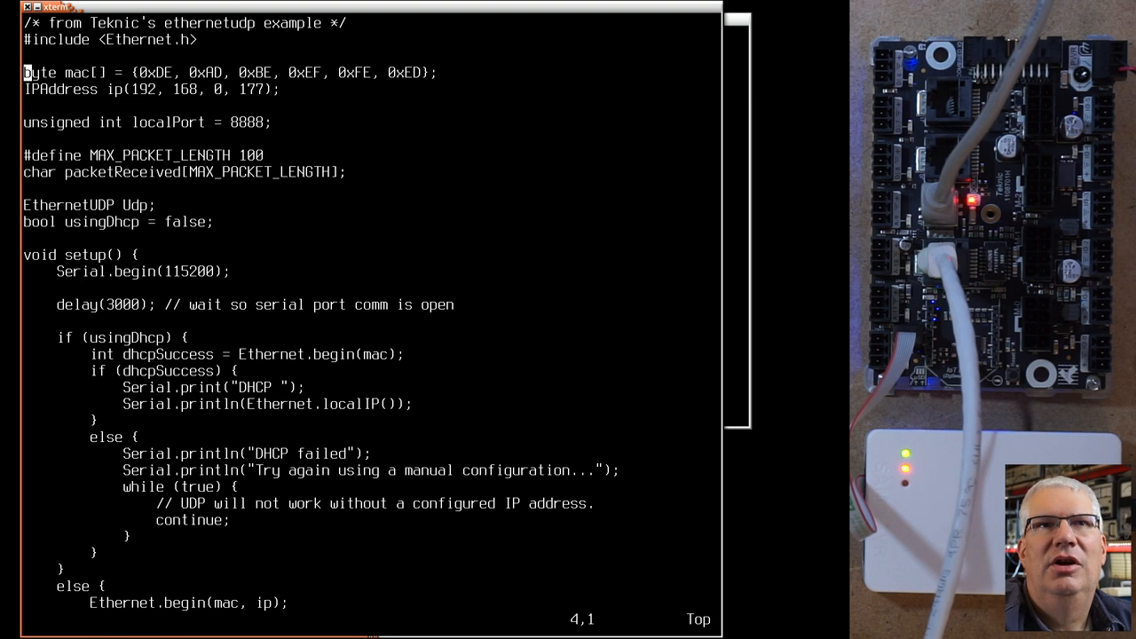
key("V")
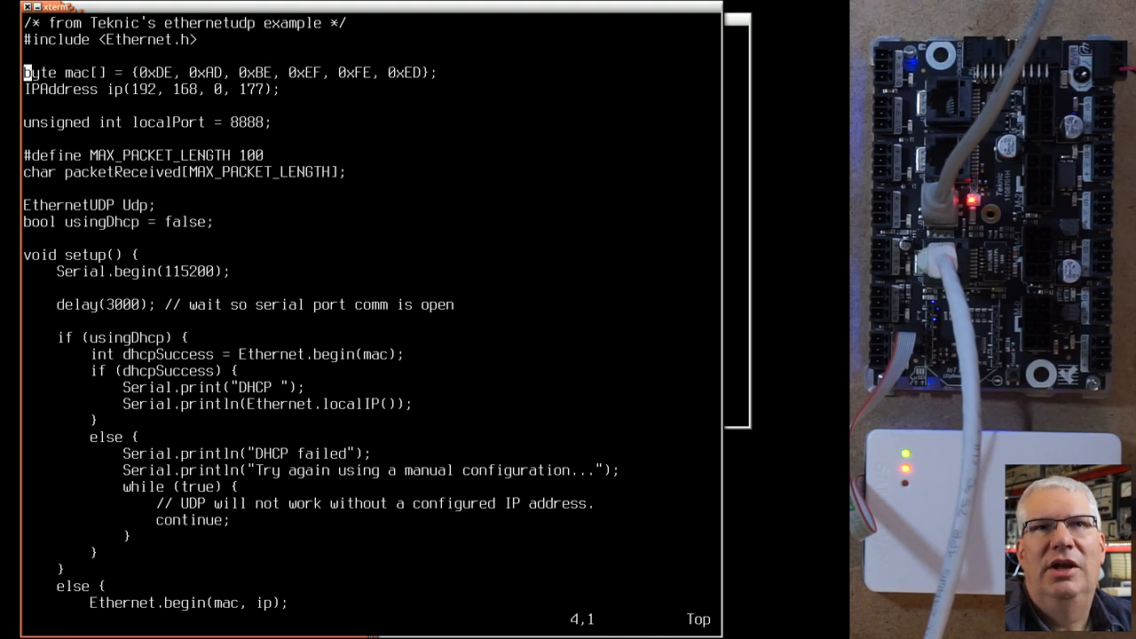
key("Down")
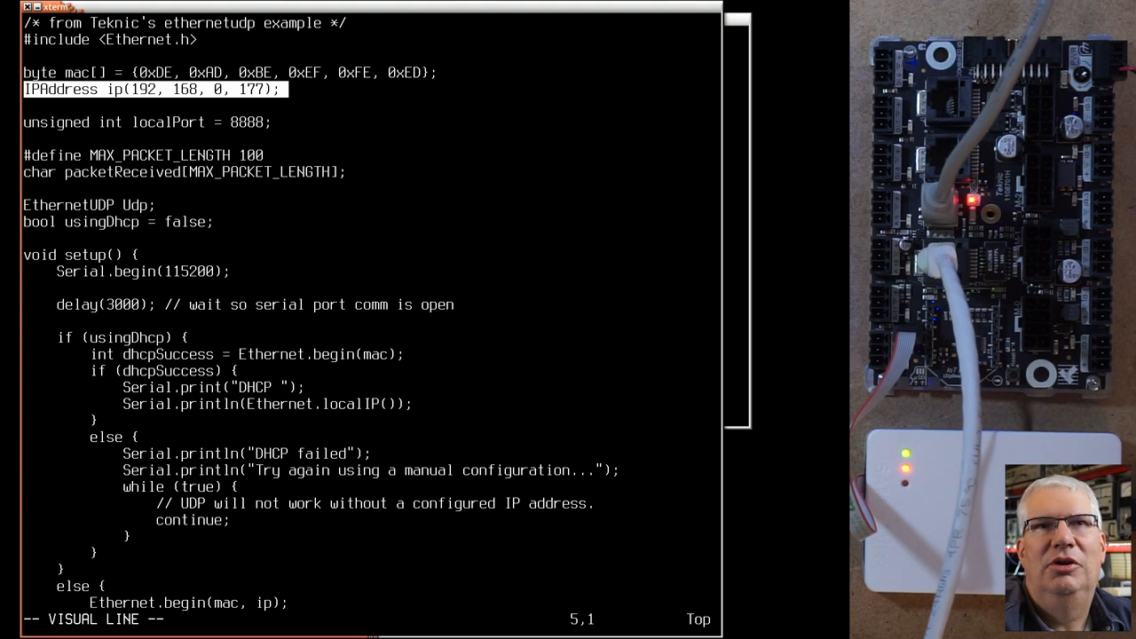
key("j")
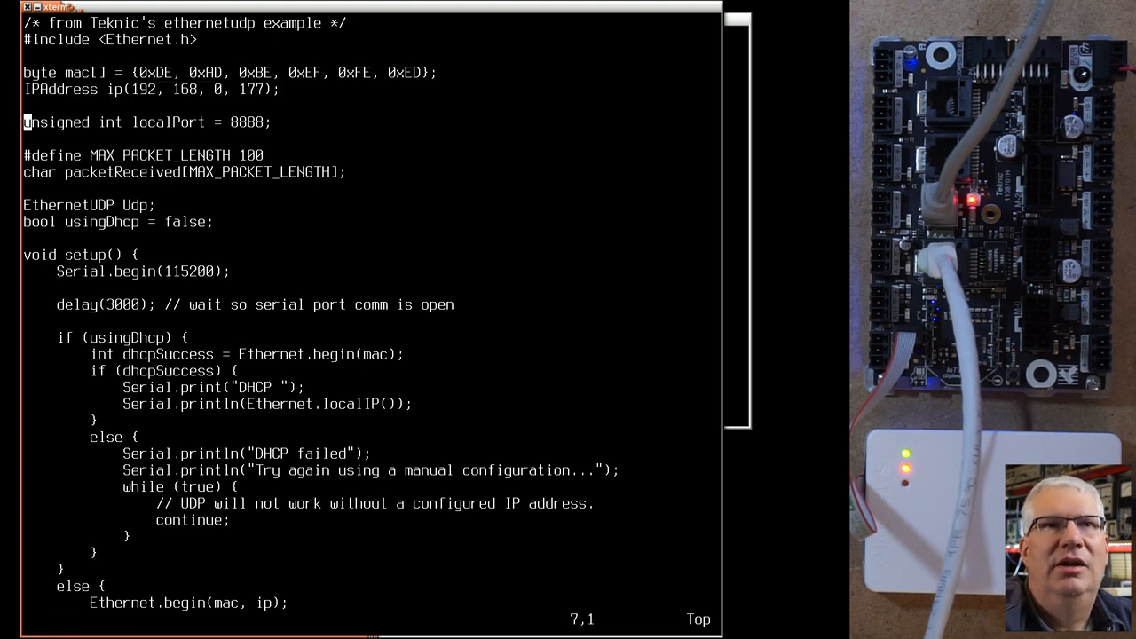
key("V")
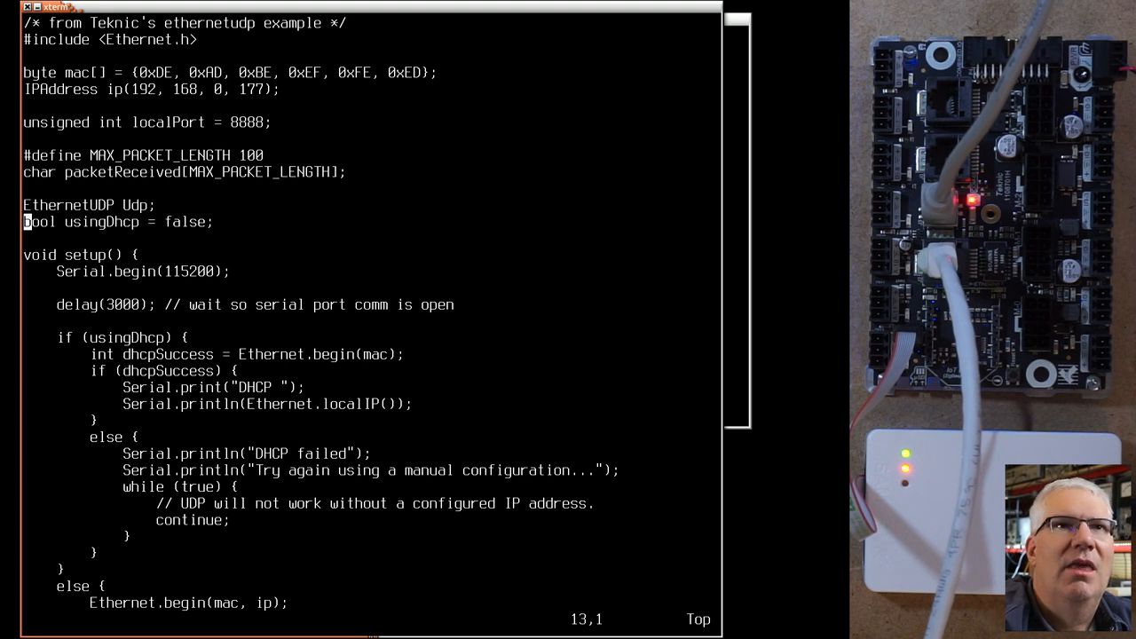
key("V")
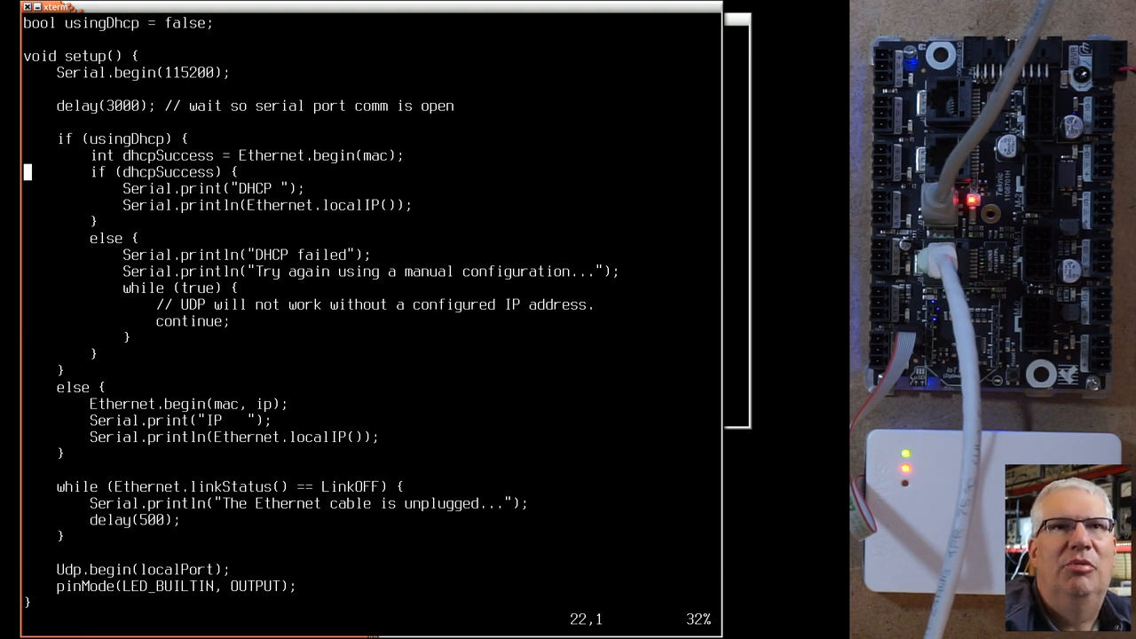
key("V")
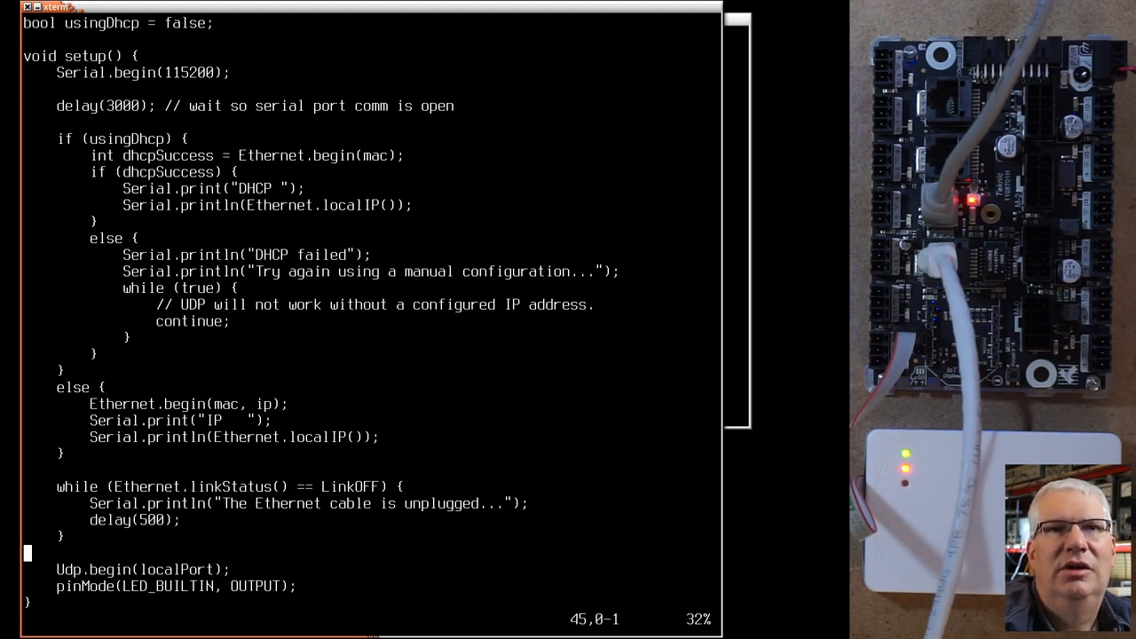
scroll("down", 3)
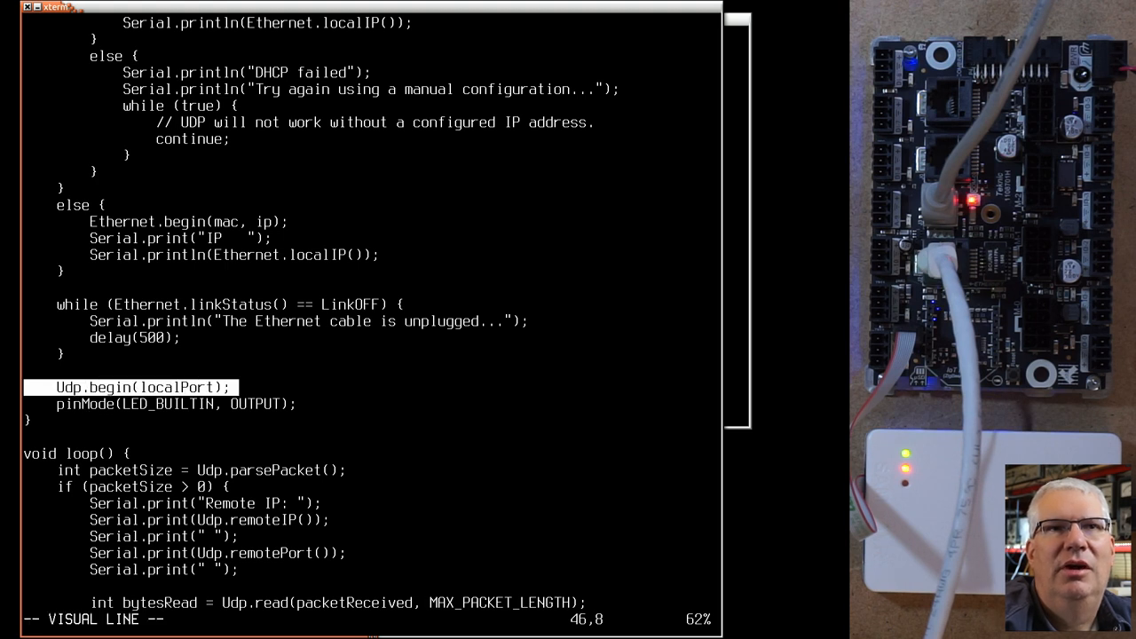
key("j")
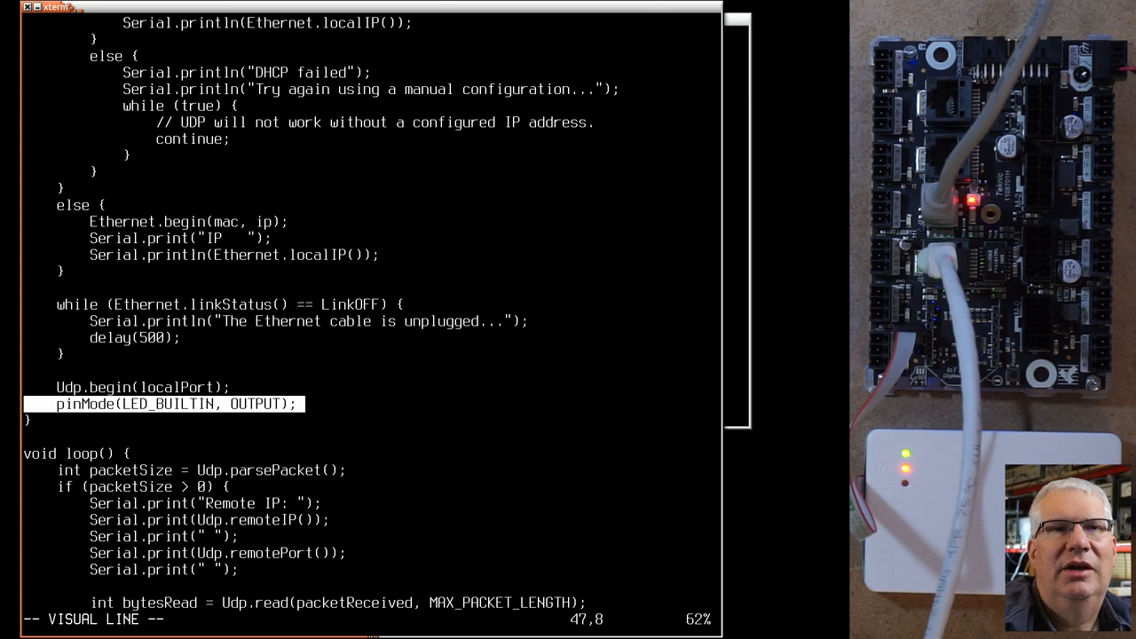
scroll("down", 3)
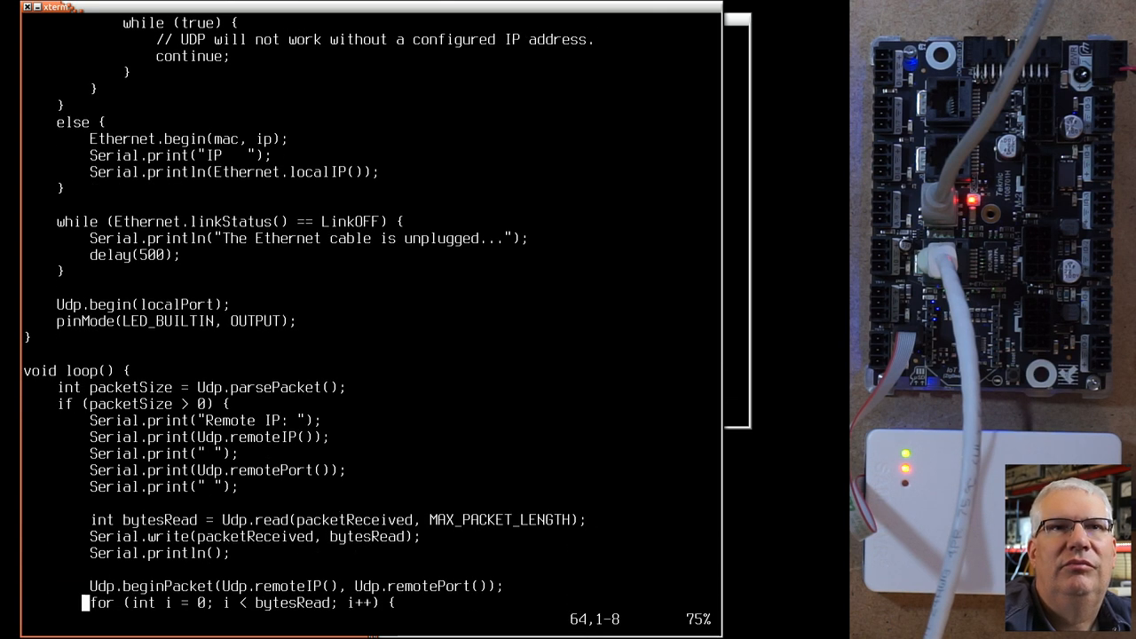
Step: Reindent the uppercase echo for-loop and the Udp.endPacket line in the UDP sketch
scroll("down", 3)
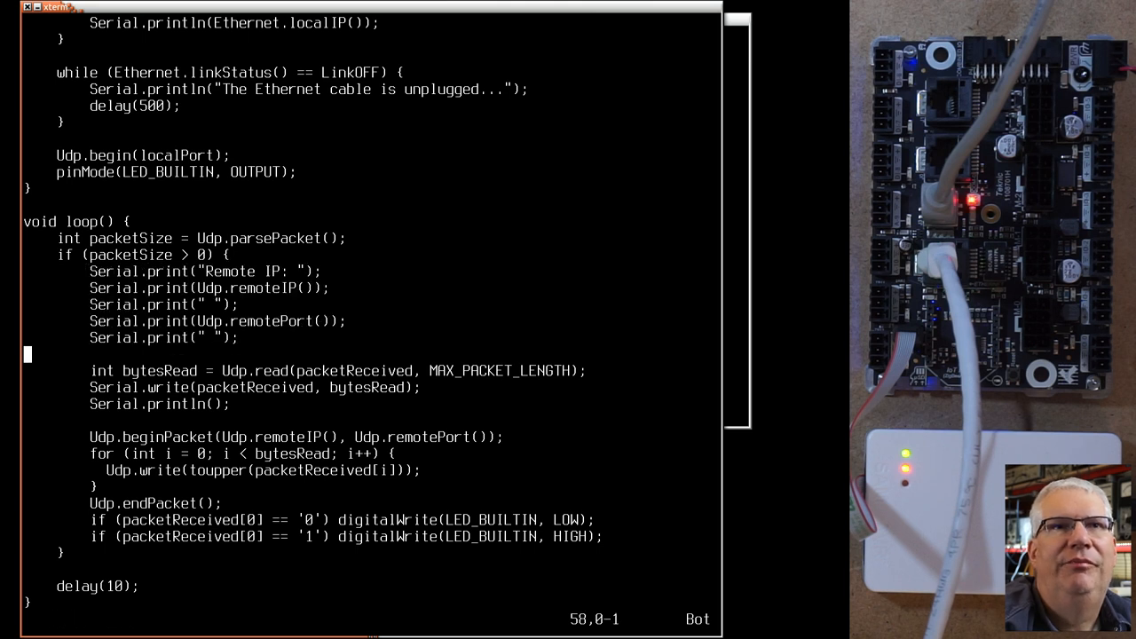
key("V")
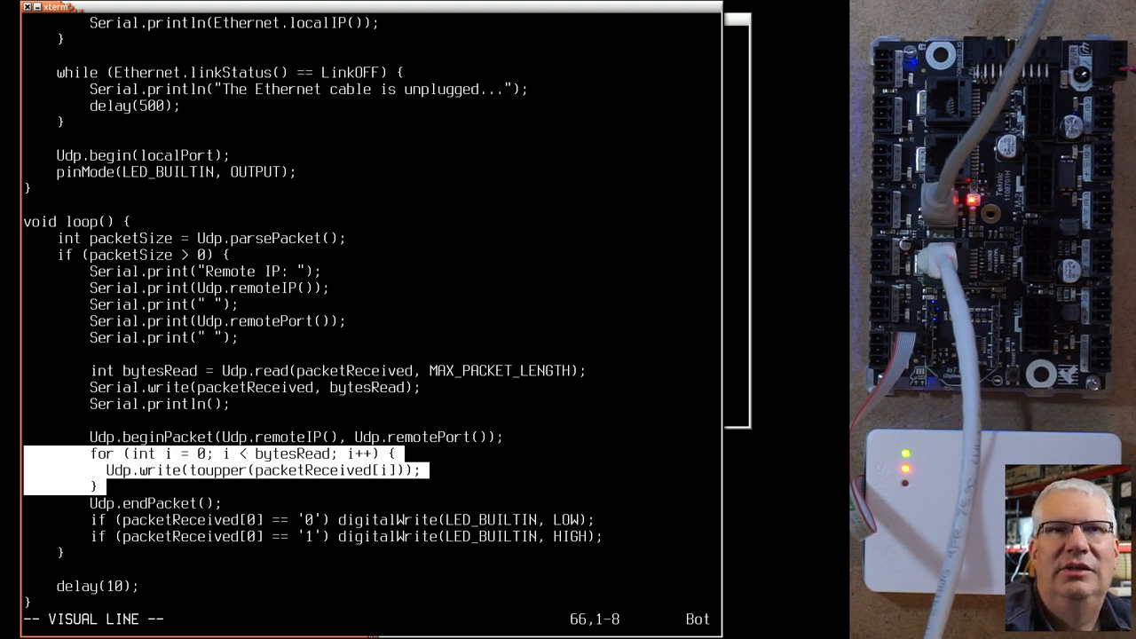
key("Escape")
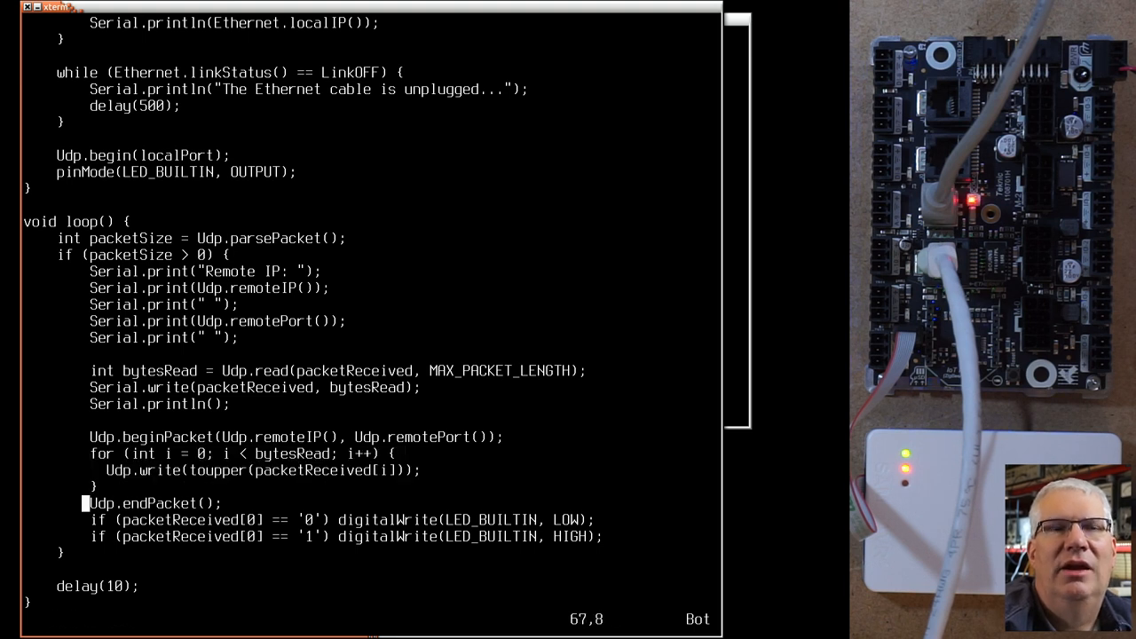
key("V")
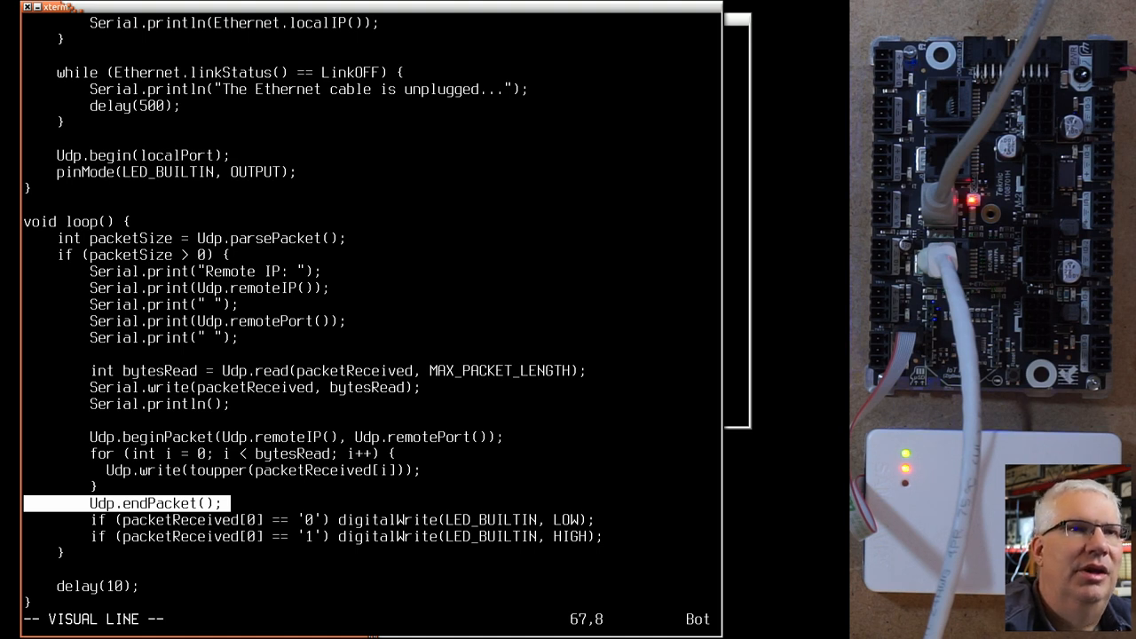
key("j")
type("make")
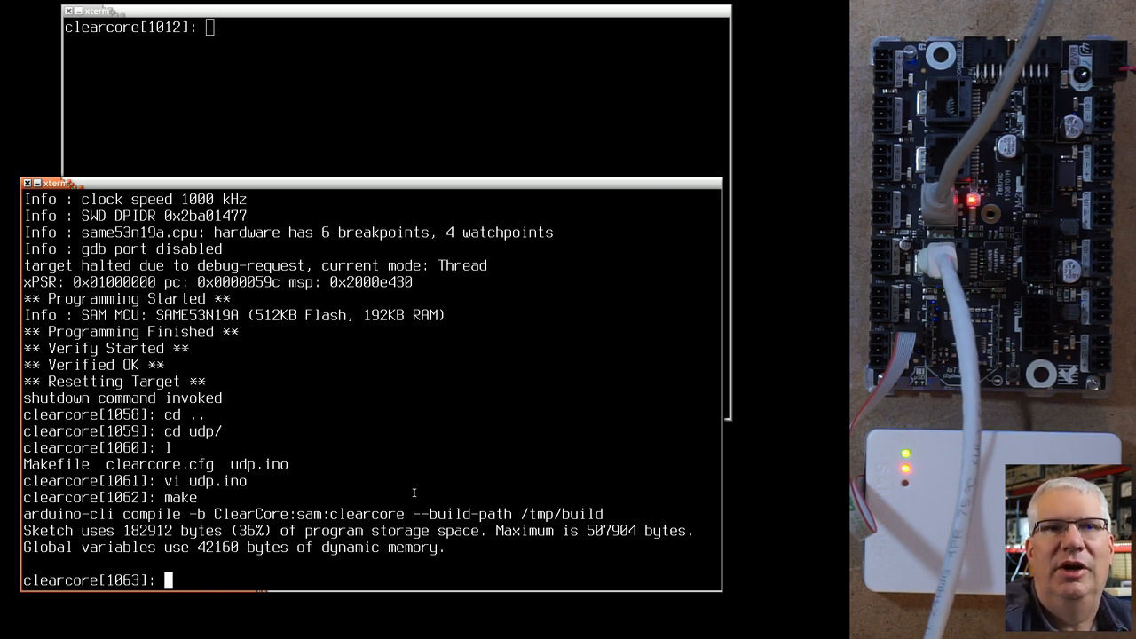
Step: Reopen udp.ino in vim for review, then quit back to the shell to recompile
type("vi")
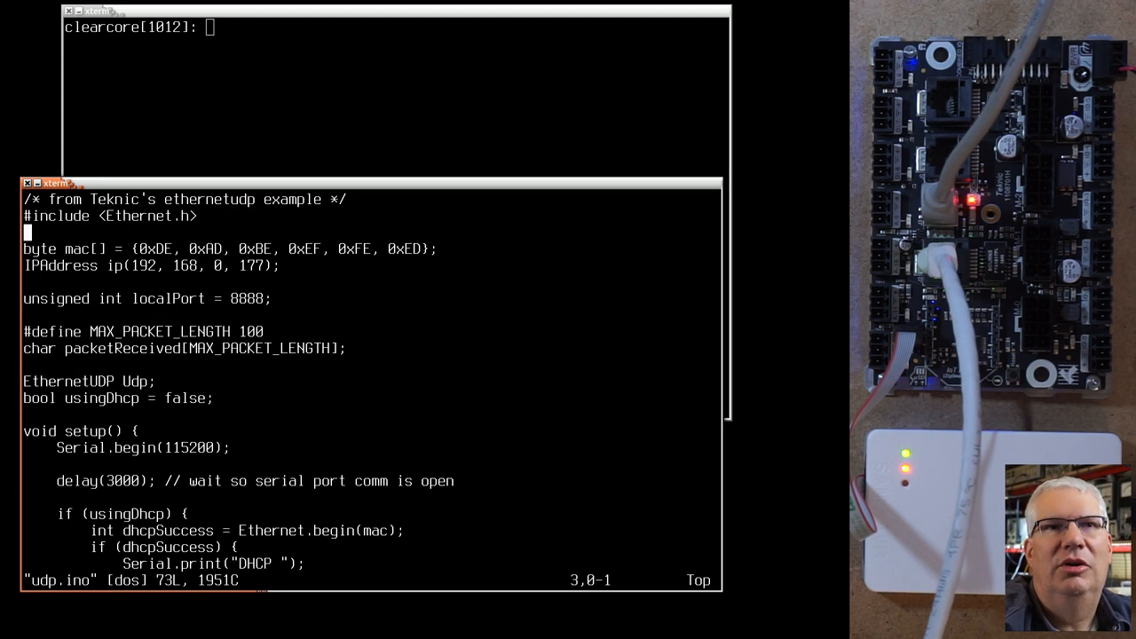
key("V")
type("make")
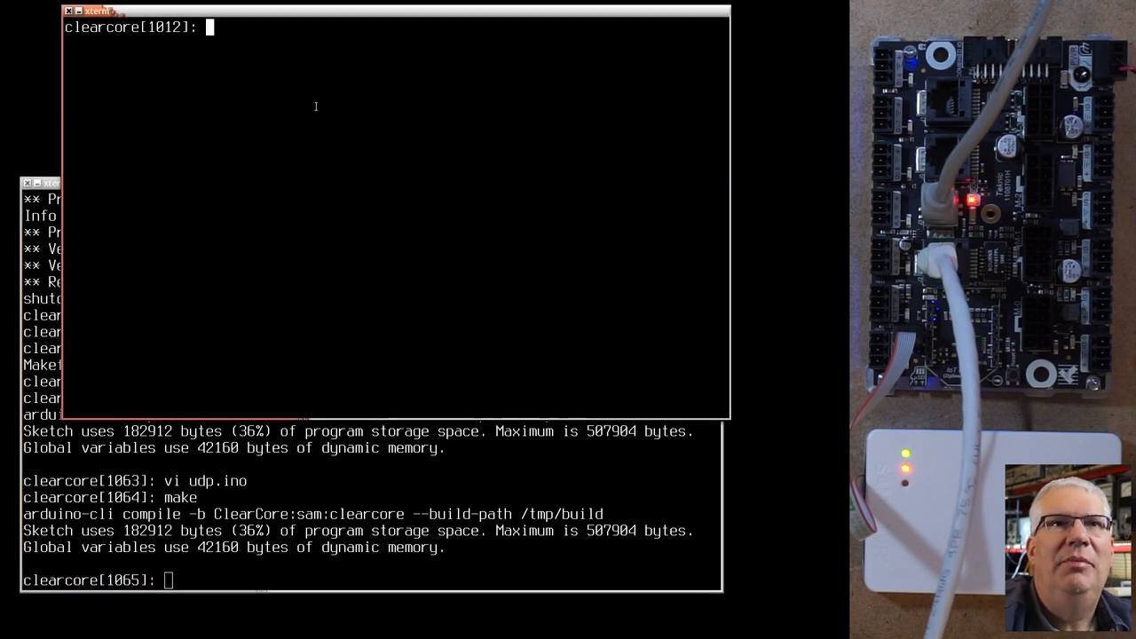
Step: Check the comm alias, then flash the UDP firmware onto the ClearCore with make flash
type("alias")
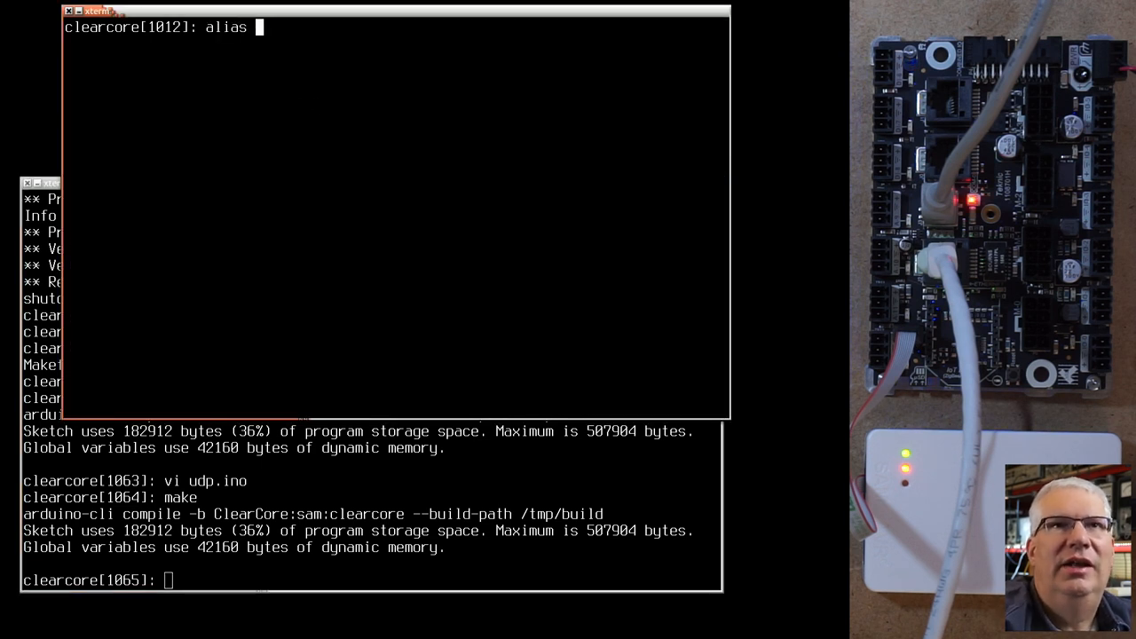
type("comm")
left_click(371, 581)
type("make c")
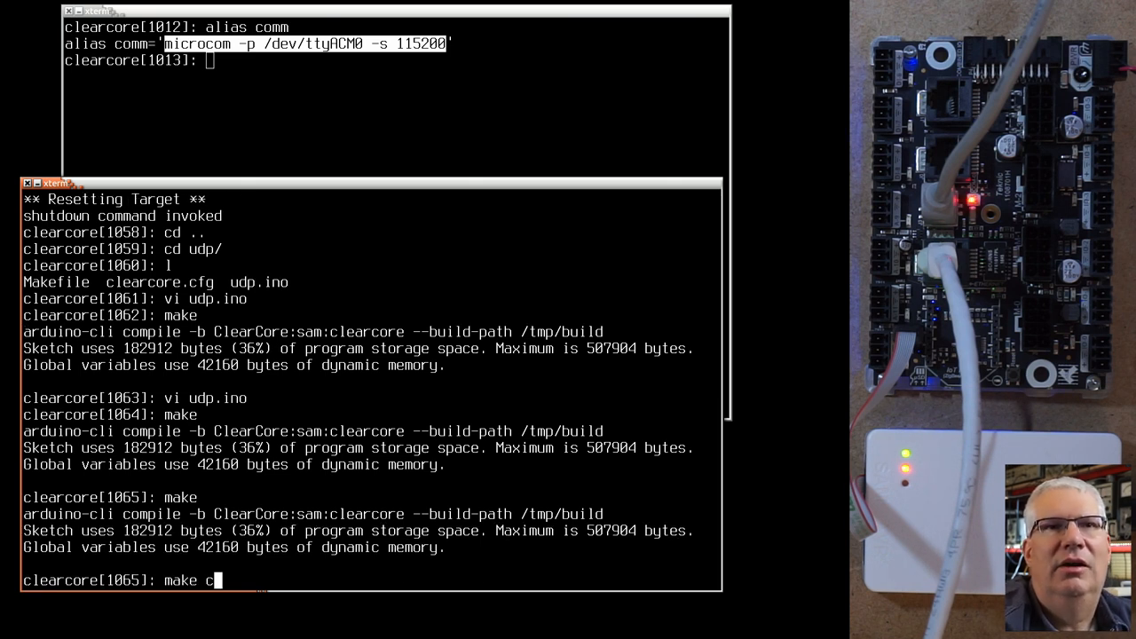
type("flash")
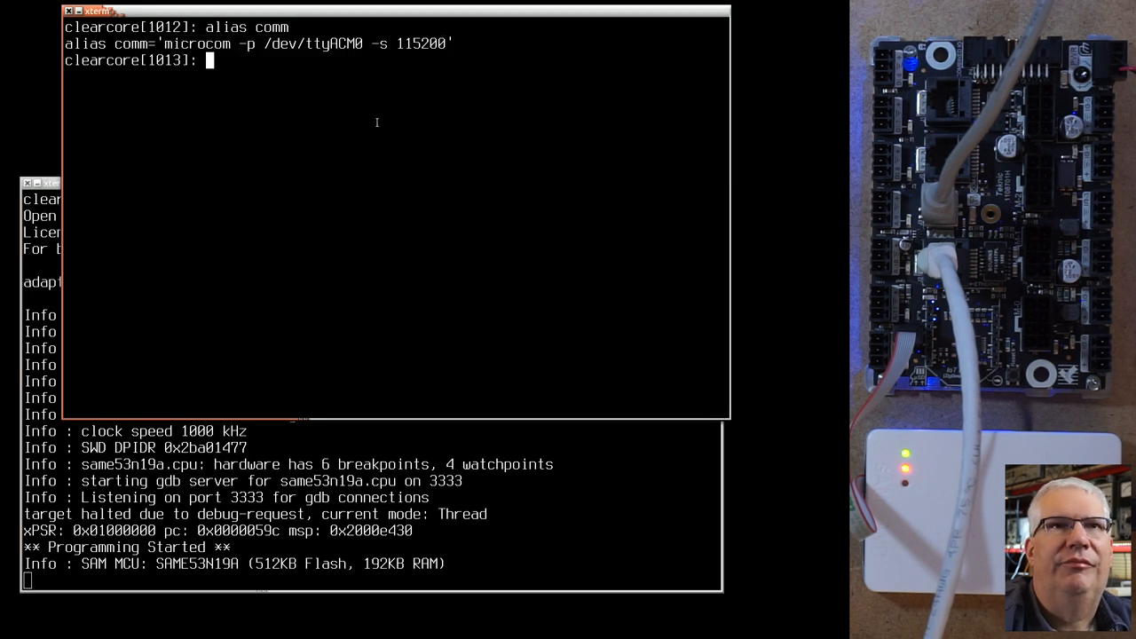
Step: Start the comm microcom serial monitor on /dev/ttyACM0 at 115200, reporting IP 192.168.0.177
type("comm")
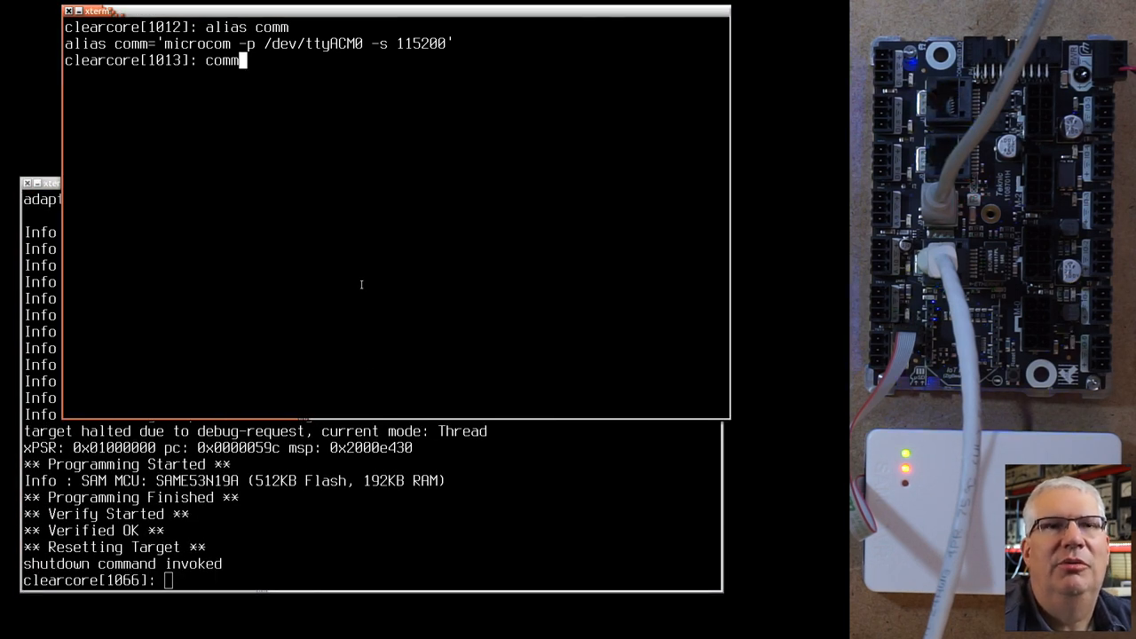
key("Return")
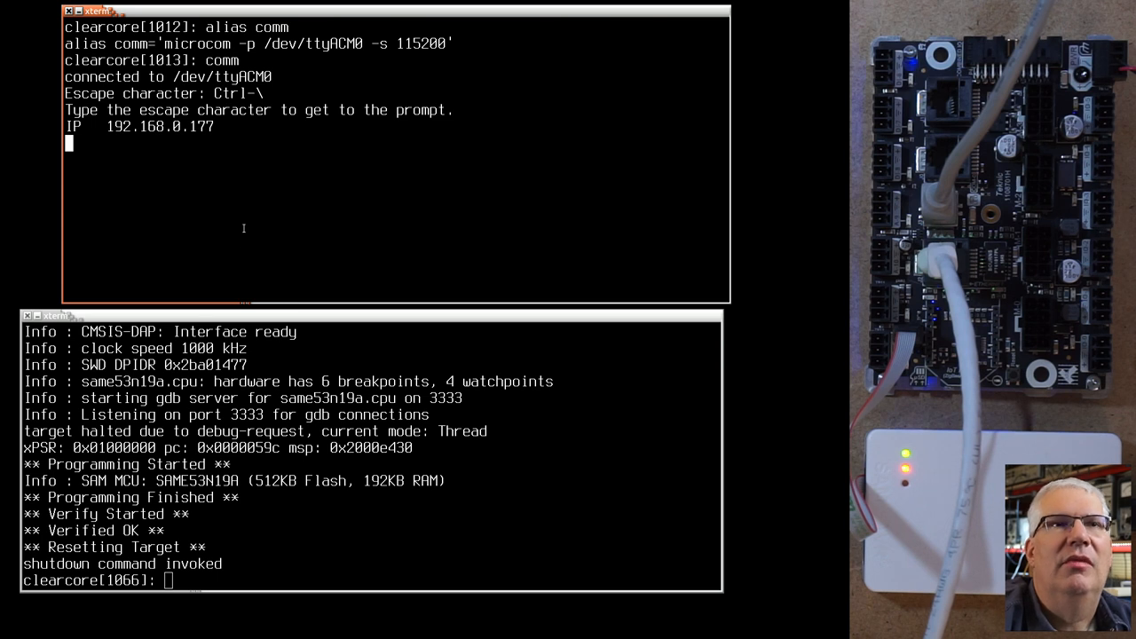
Step: Send 'this is a test' then 1 over a netcat UDP session to 192.168.0.177:8888 for uppercase echoes
type("nc -u")
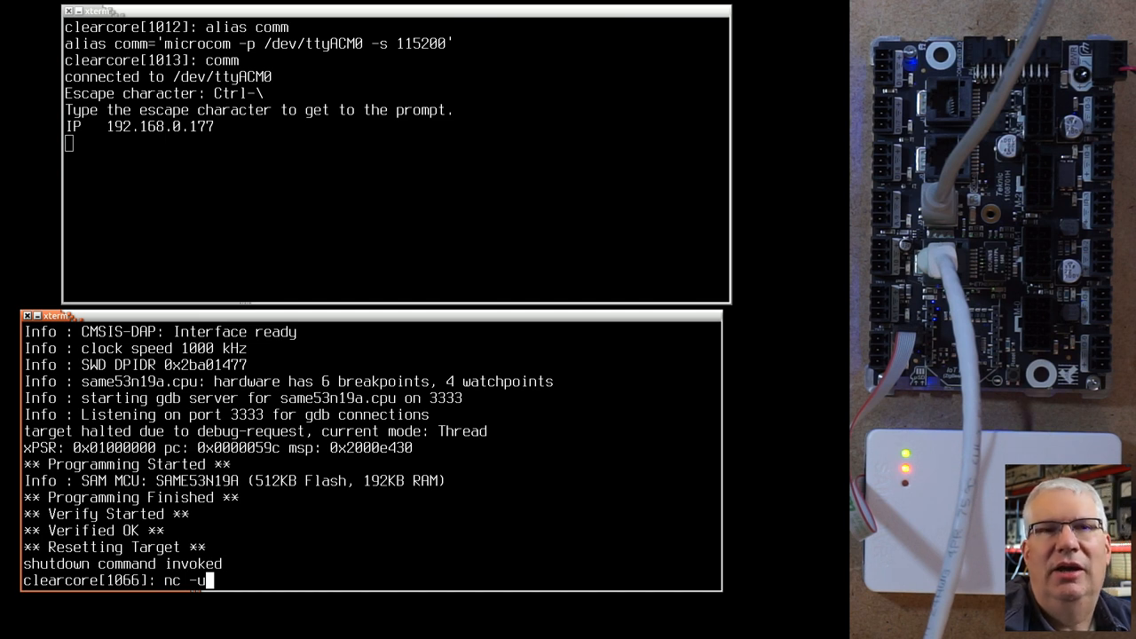
type("192.168.0.177 8888")
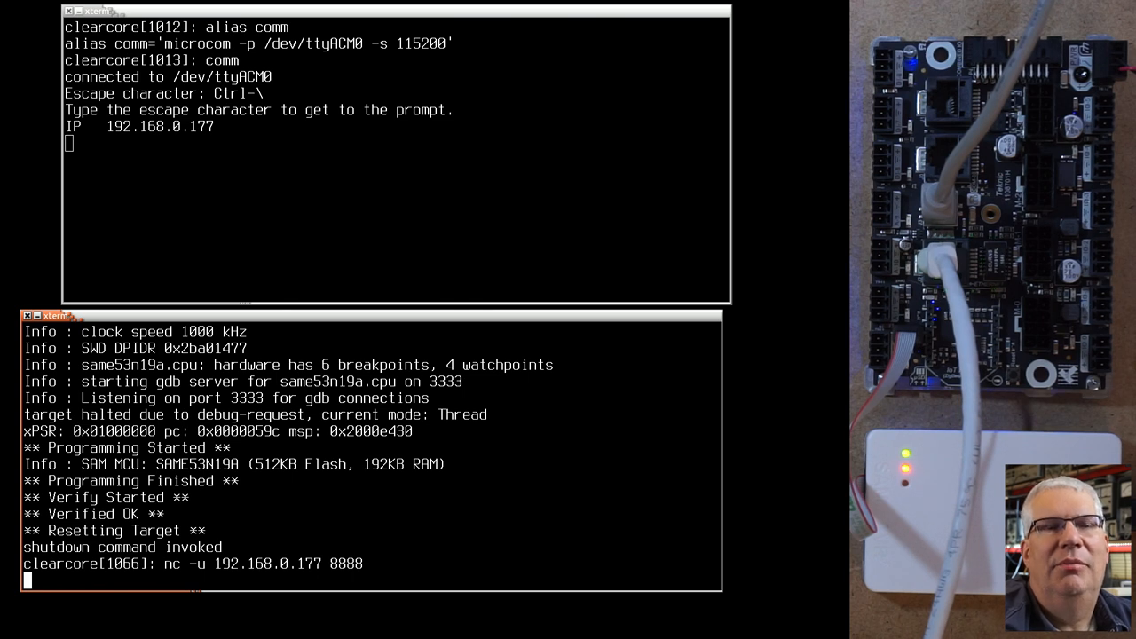
type("this is a")
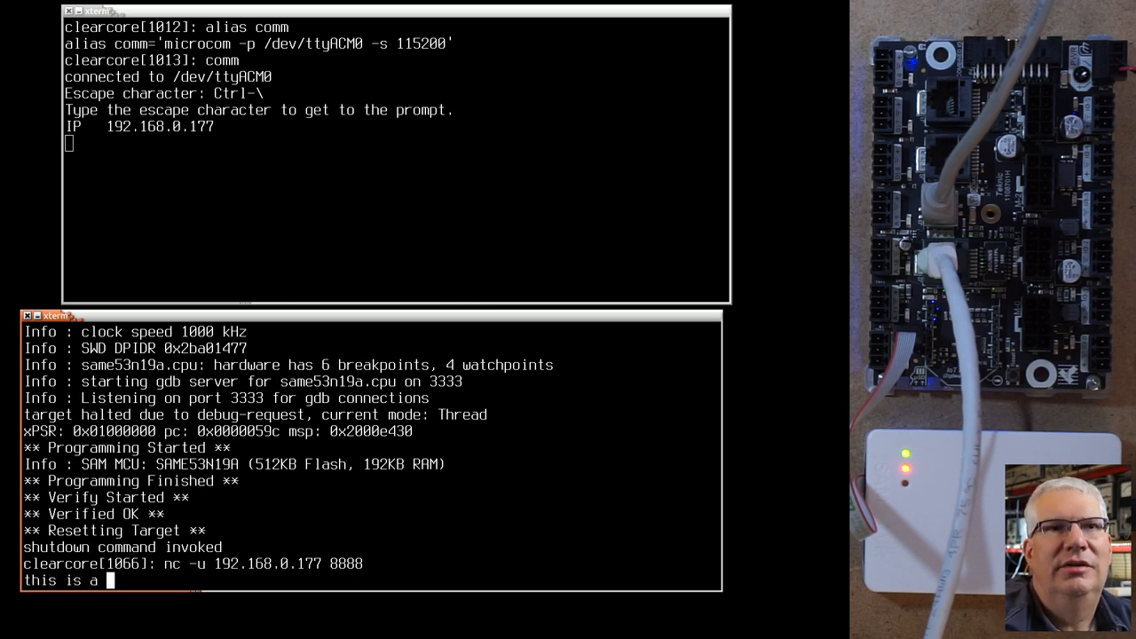
type("test")
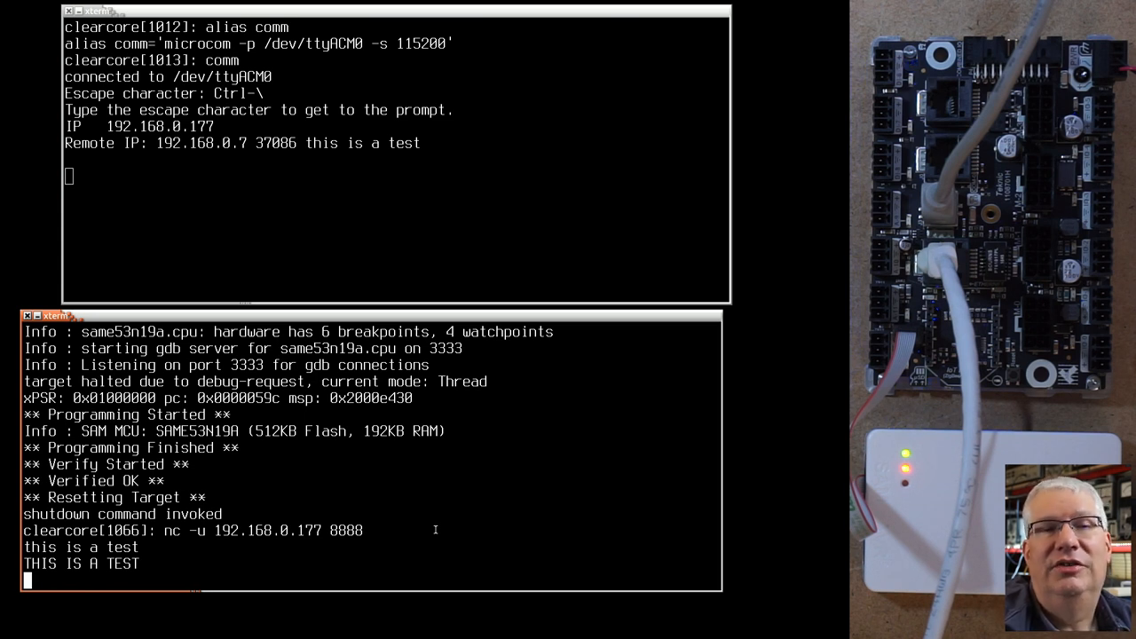
type("1")
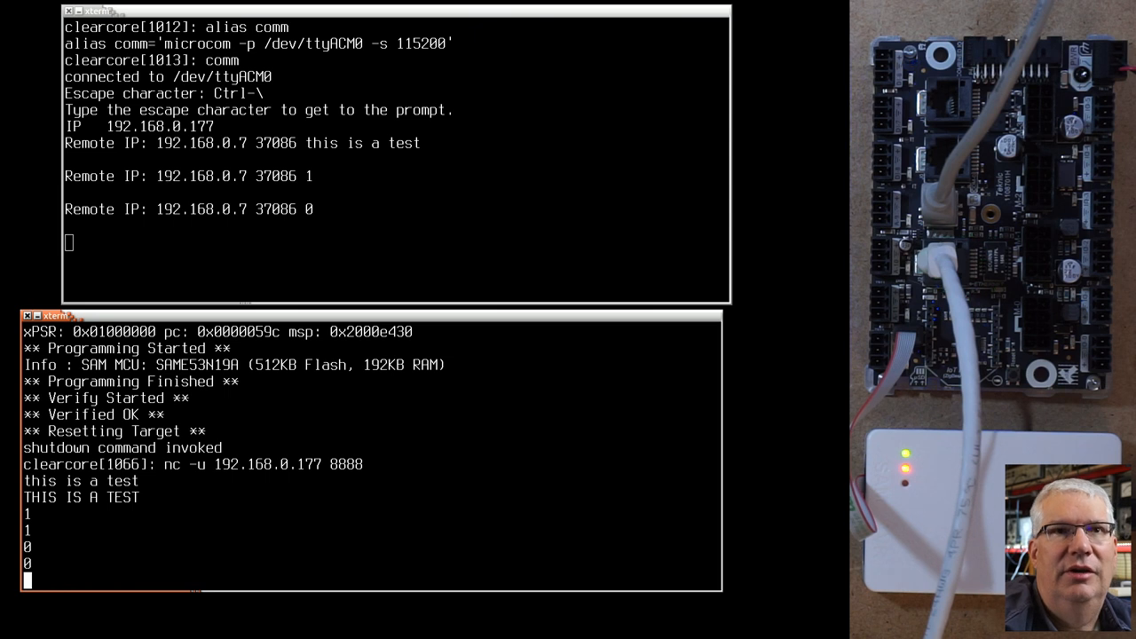
Step: End the netcat session and recompile the UDP sketch (182912 bytes)
key("ctrl+c")
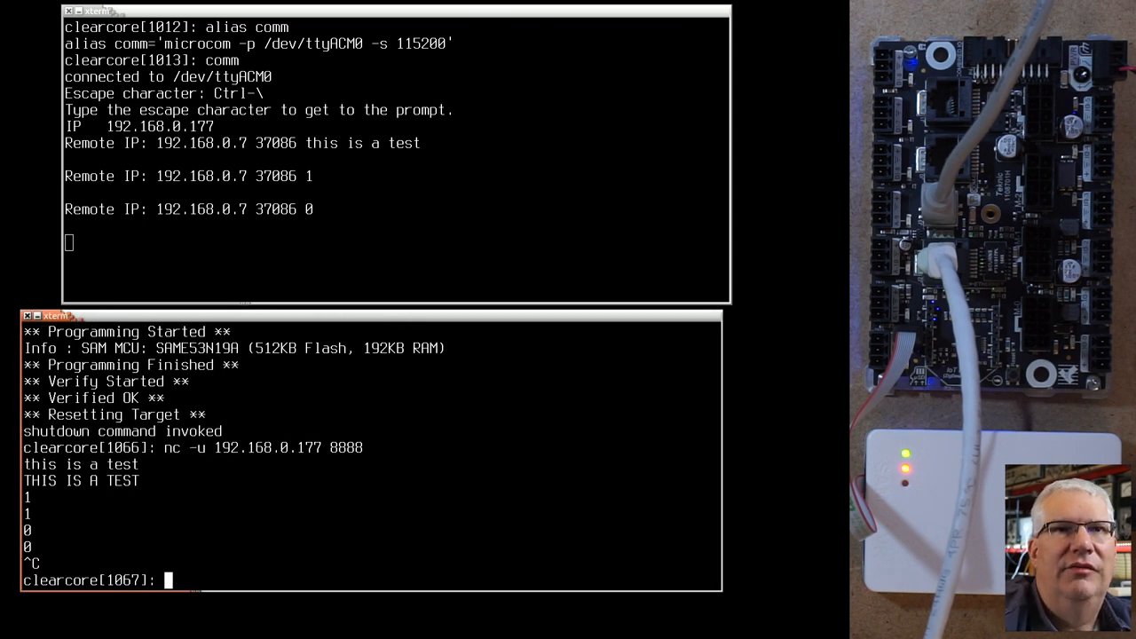
type("make")
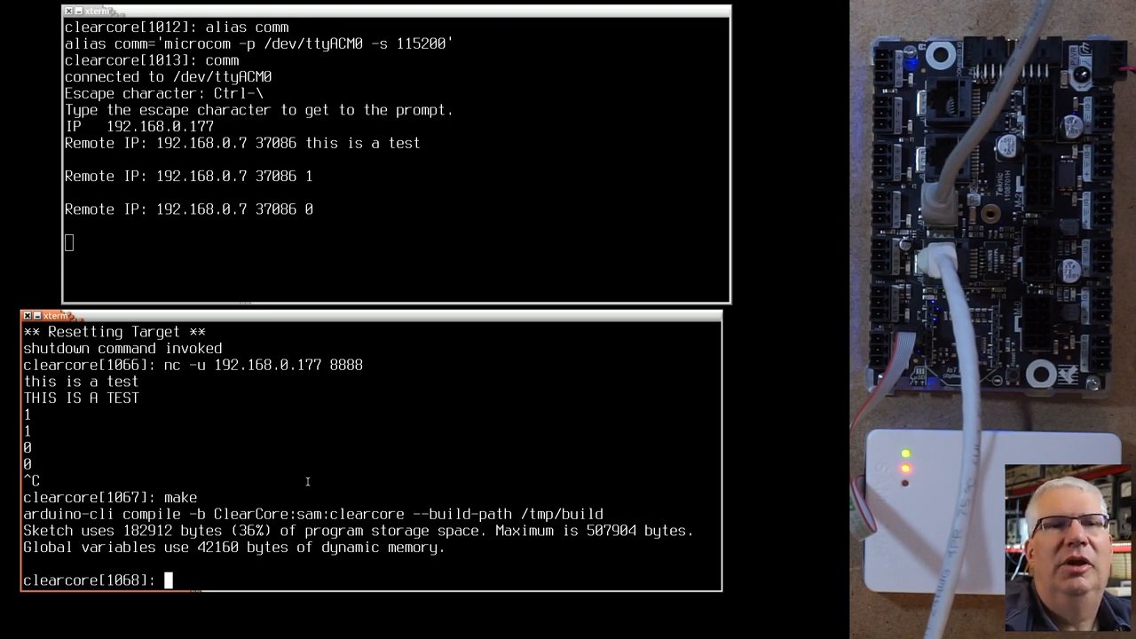
Step: Rebuild the blink sketch in ../blink and mark its 135648-byte size for comparison
type("cd ../blink/")
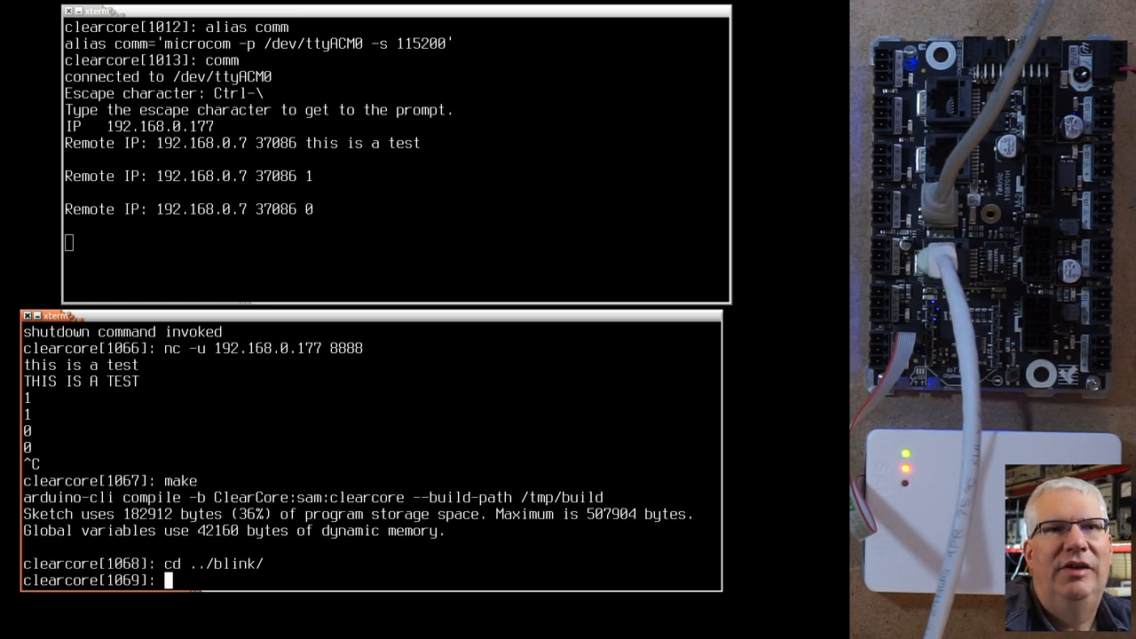
type("make")
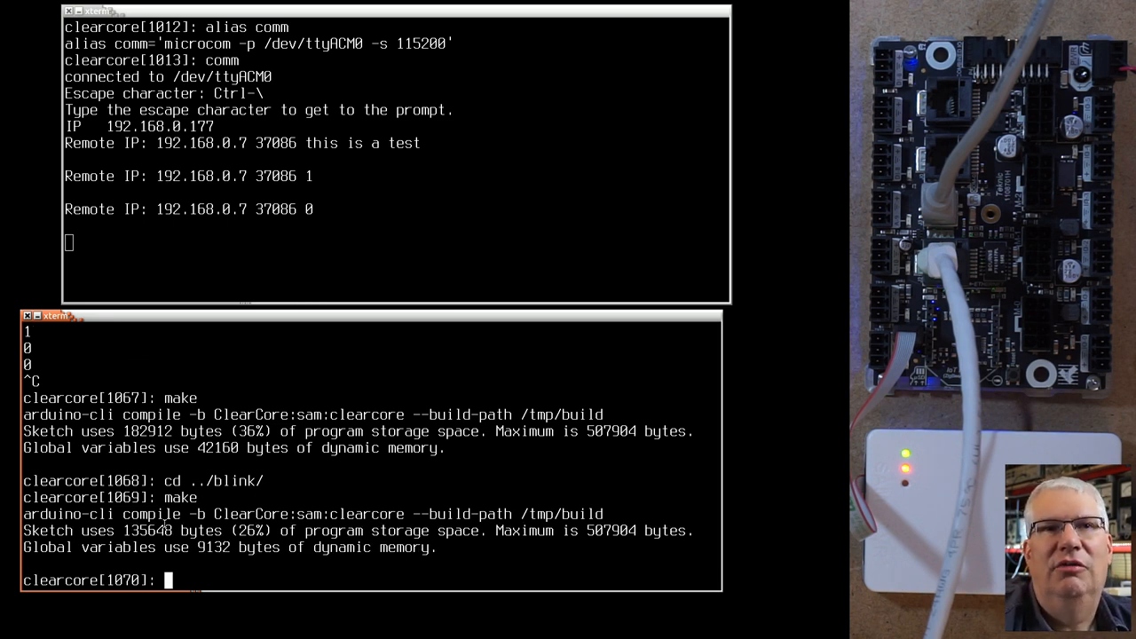
double_click(148, 531)
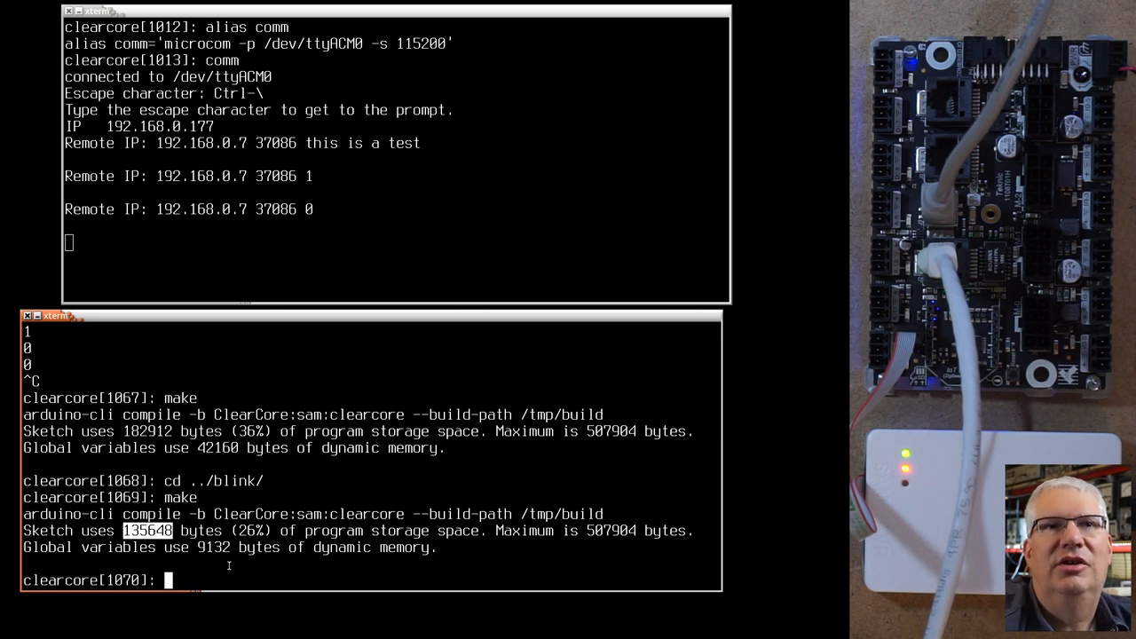